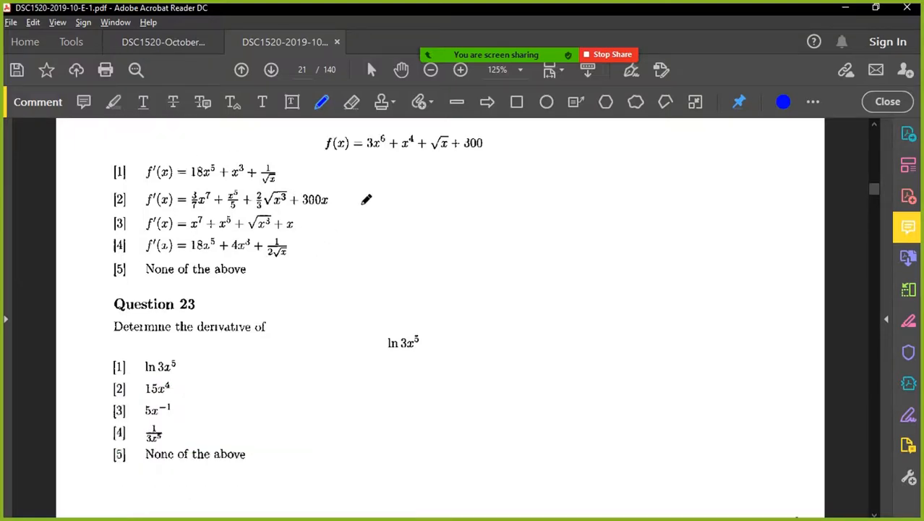
Step: Underline Question 22's function and handwrite = 3x^6 + x^4 + x^1/2 + 300, boxing √x
drag(327, 155, 496, 151)
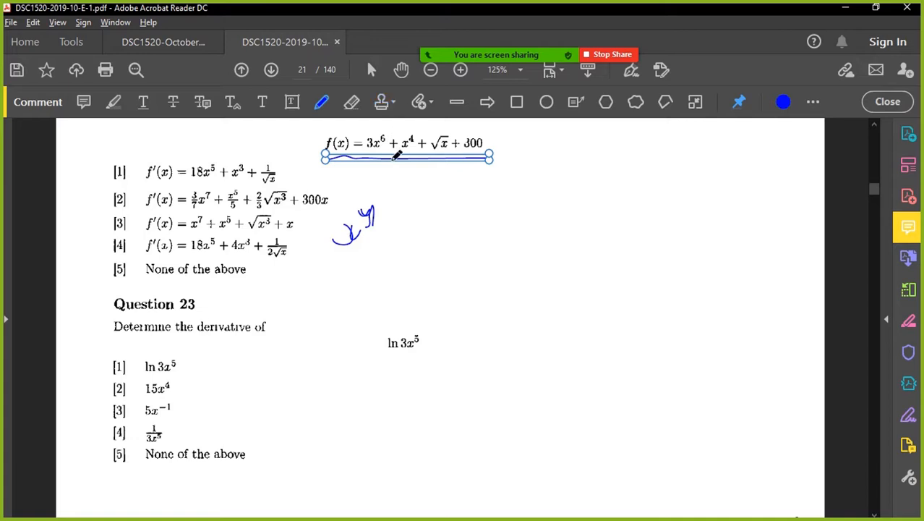
drag(513, 145, 528, 152)
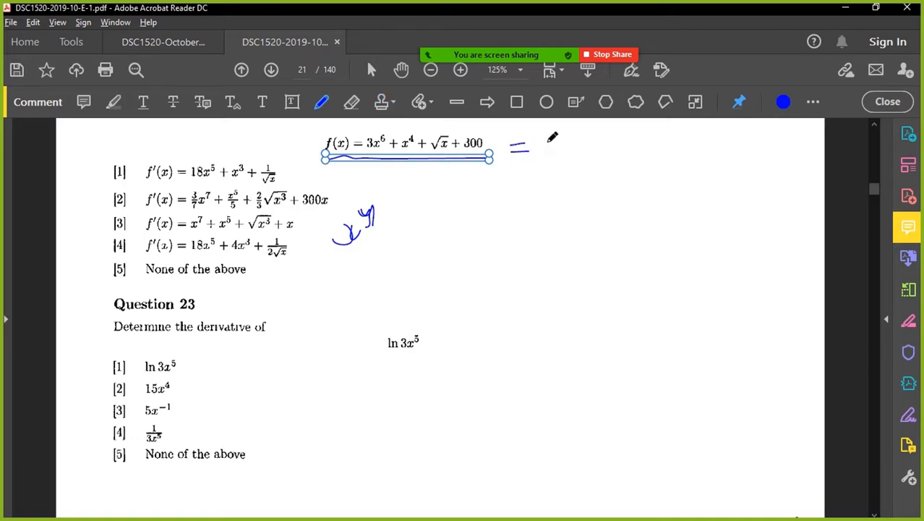
drag(546, 152, 575, 152)
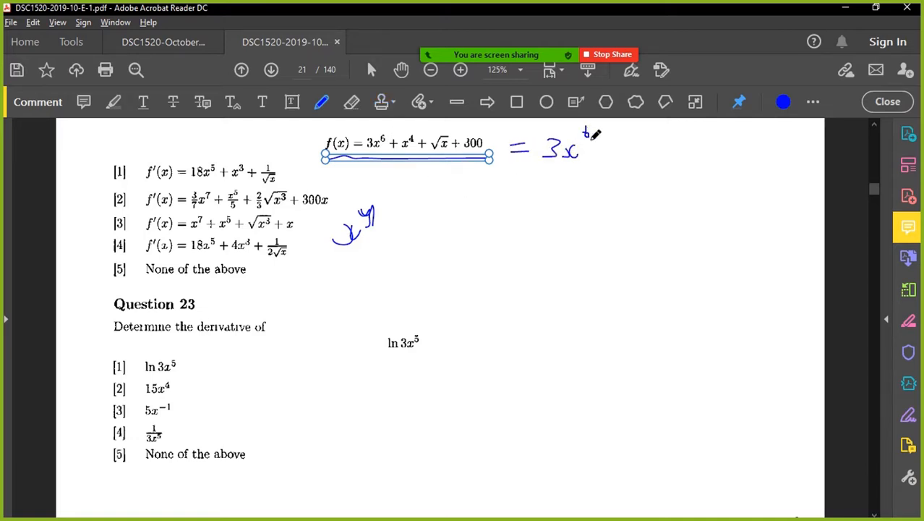
drag(589, 151, 629, 148)
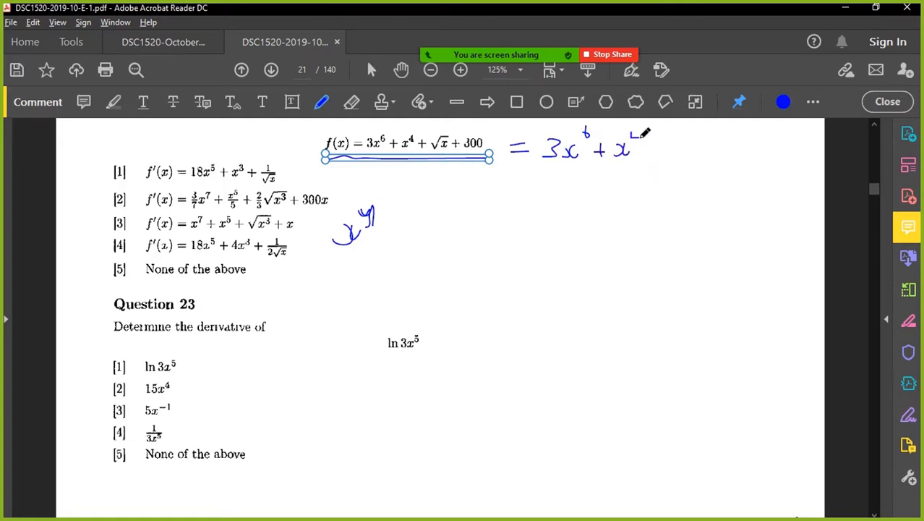
drag(636, 149, 690, 148)
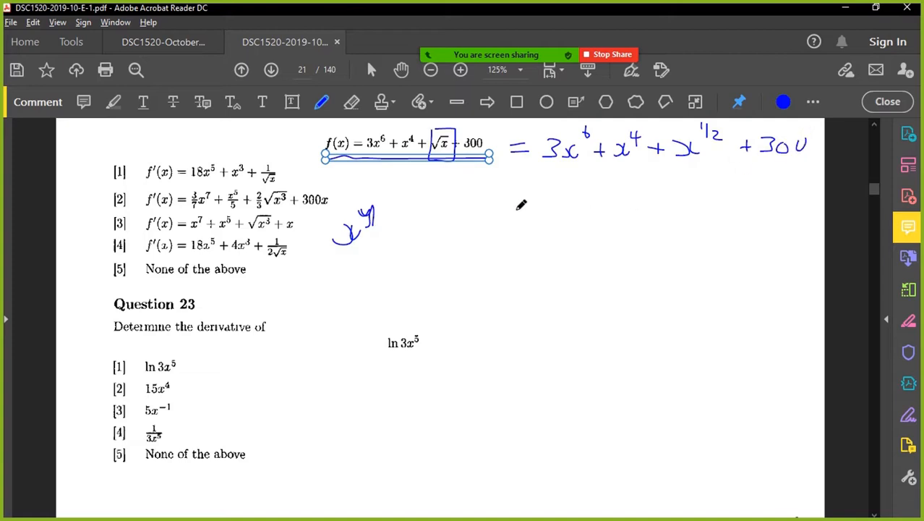
Step: Handwrite the derivative 18x^5 + 4x^3 + ½x^(-1/2) below the function, circling the −1/2 exponent
scroll(down, 3)
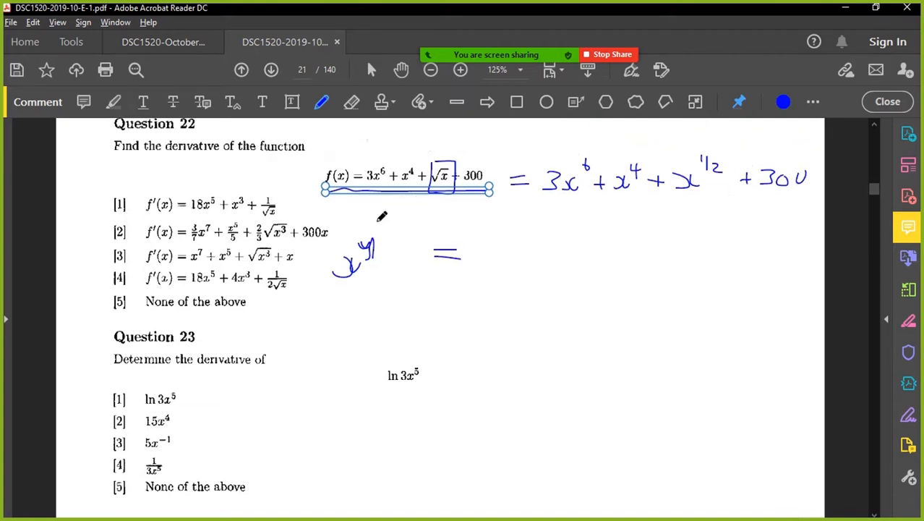
scroll(down, 3)
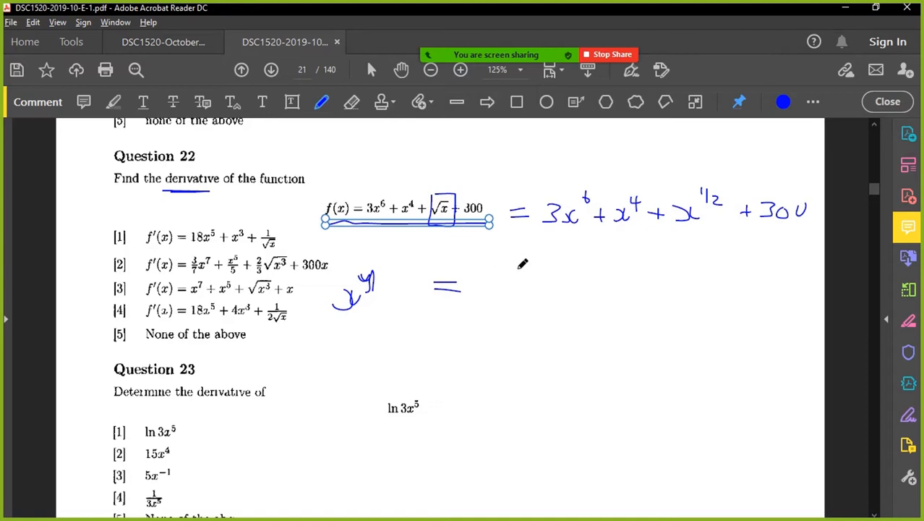
drag(474, 273, 474, 307)
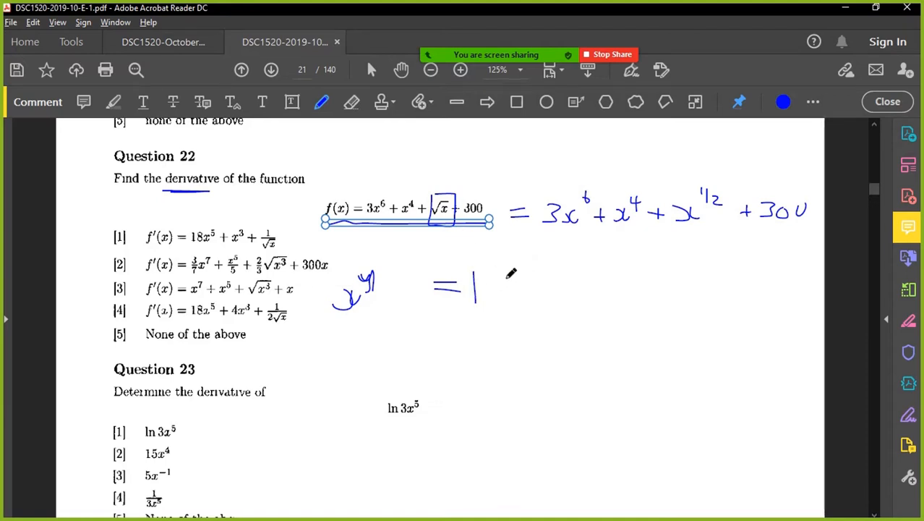
drag(495, 279, 538, 300)
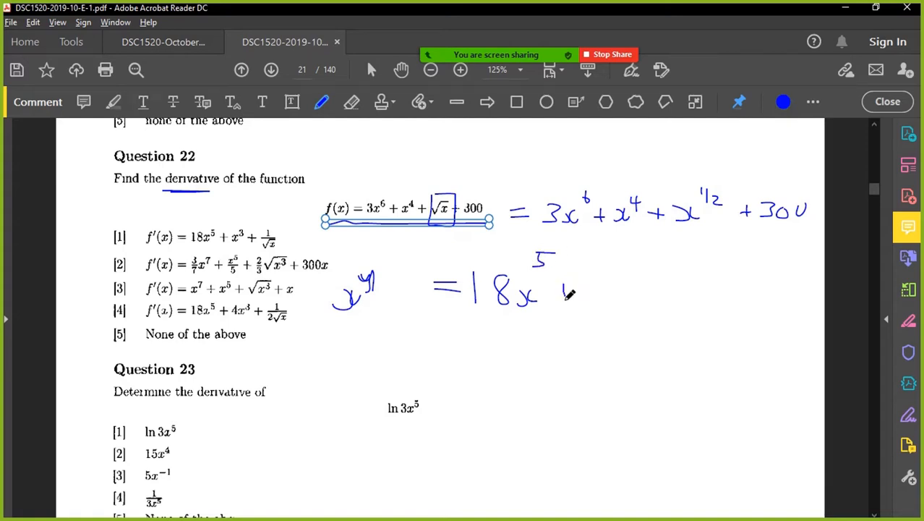
drag(560, 293, 633, 300)
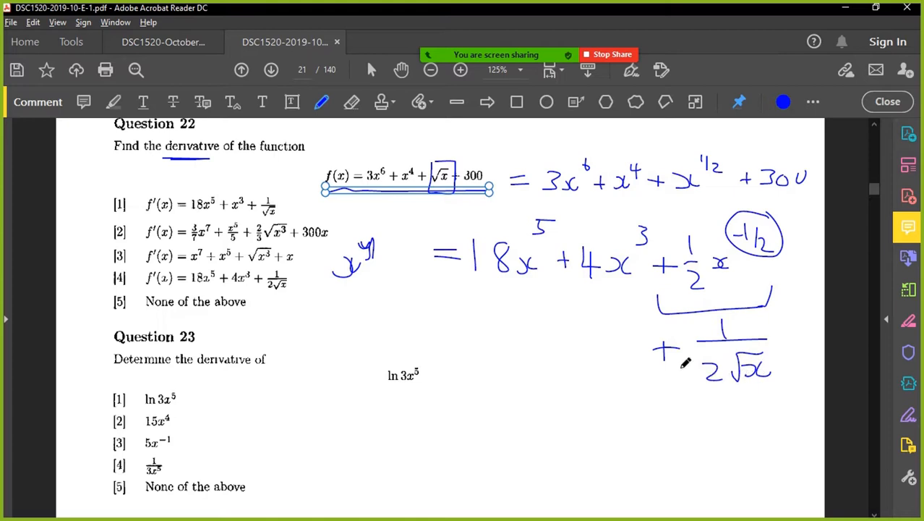
mouse_move(566, 371)
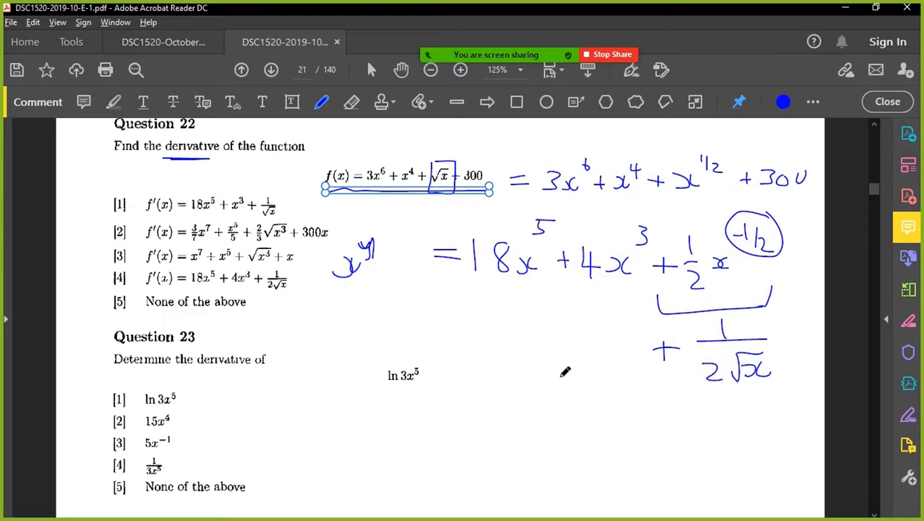
mouse_move(619, 391)
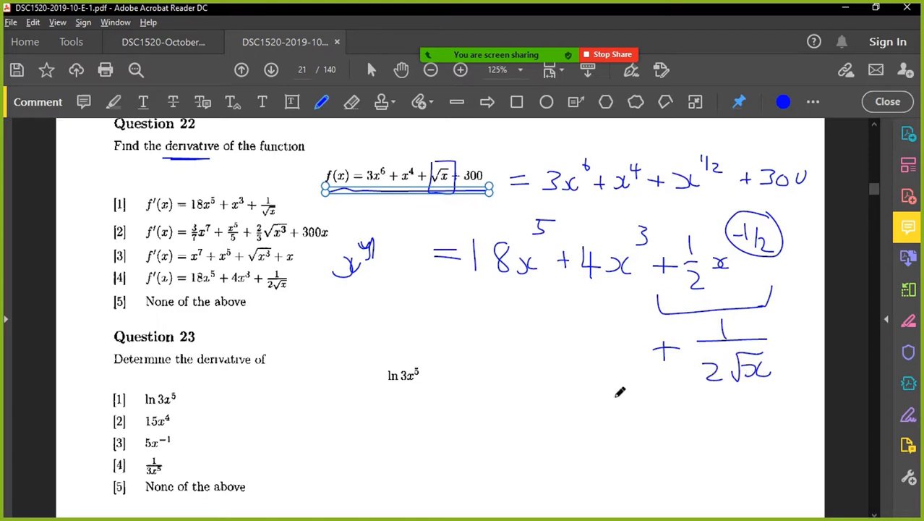
mouse_move(650, 396)
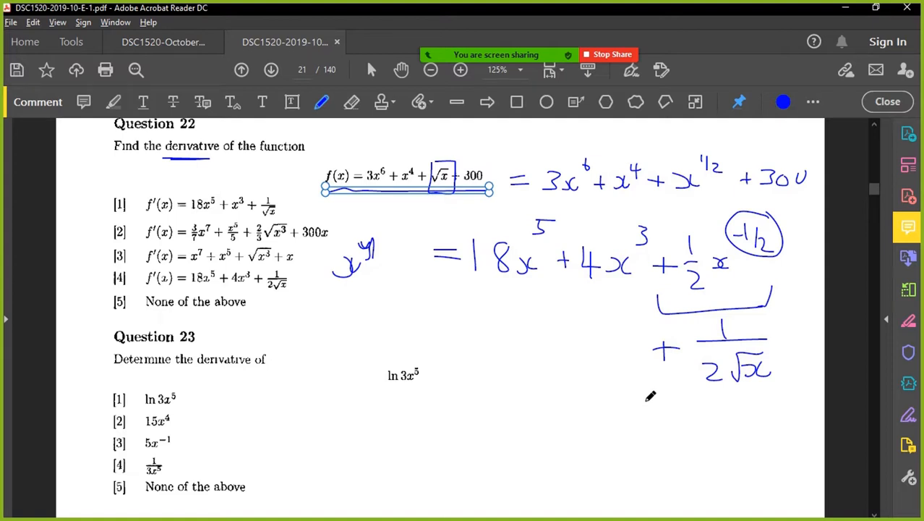
mouse_move(649, 395)
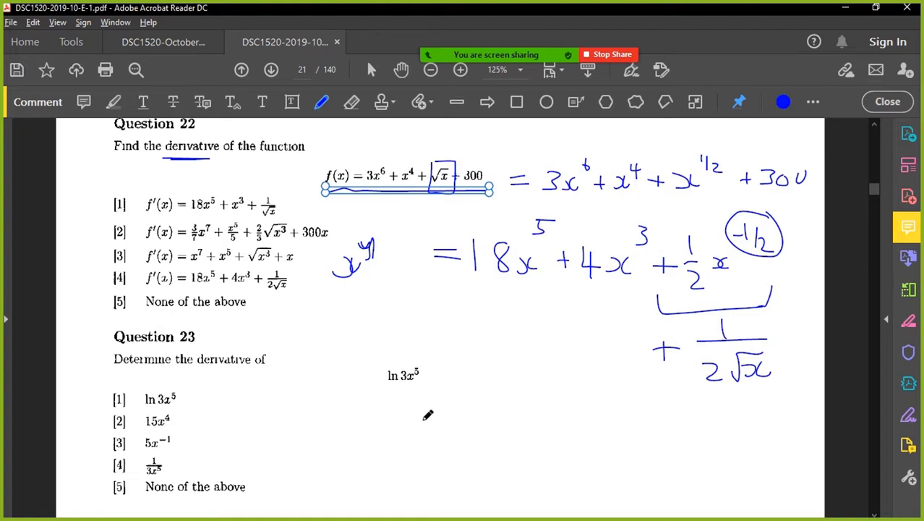
Step: Handwrite boxed 4/x² → 4x⁻², then x⁰ = 1 and 4x⁰/x² = 4x^(0−2) = 4x⁻²
drag(423, 415, 470, 441)
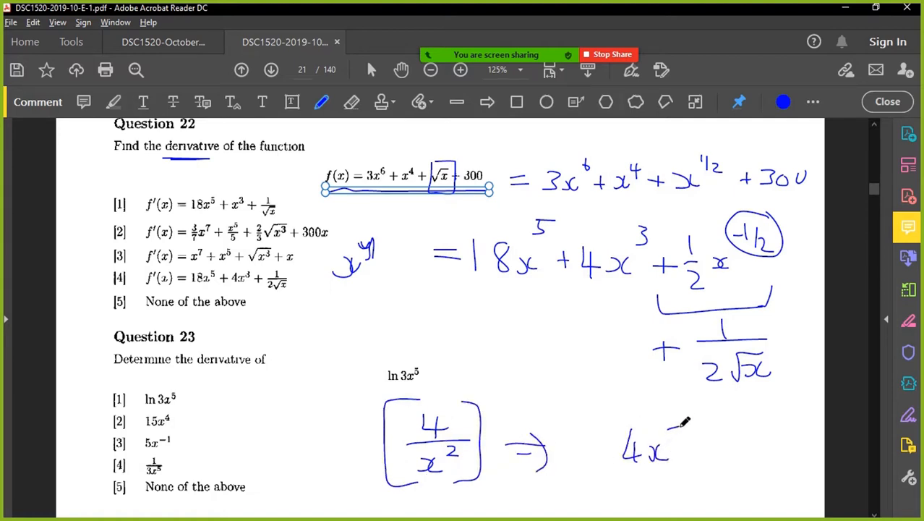
drag(673, 420, 698, 431)
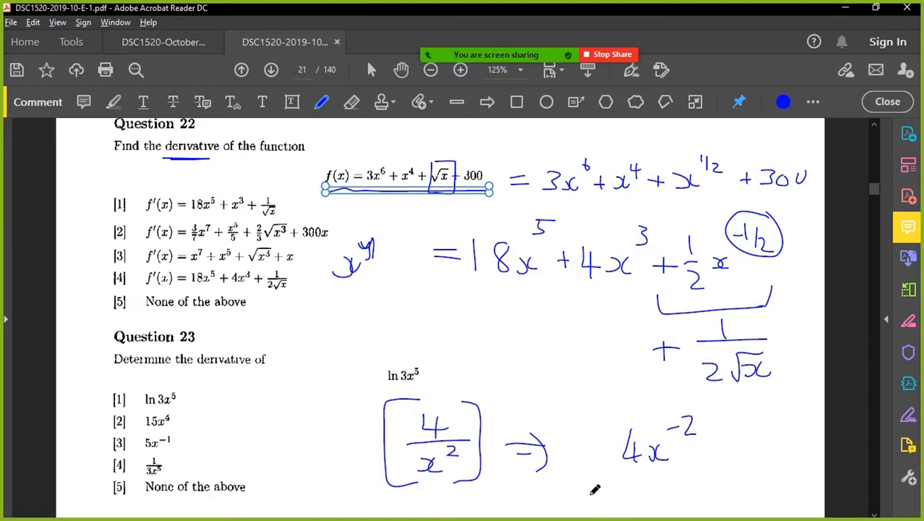
mouse_move(600, 488)
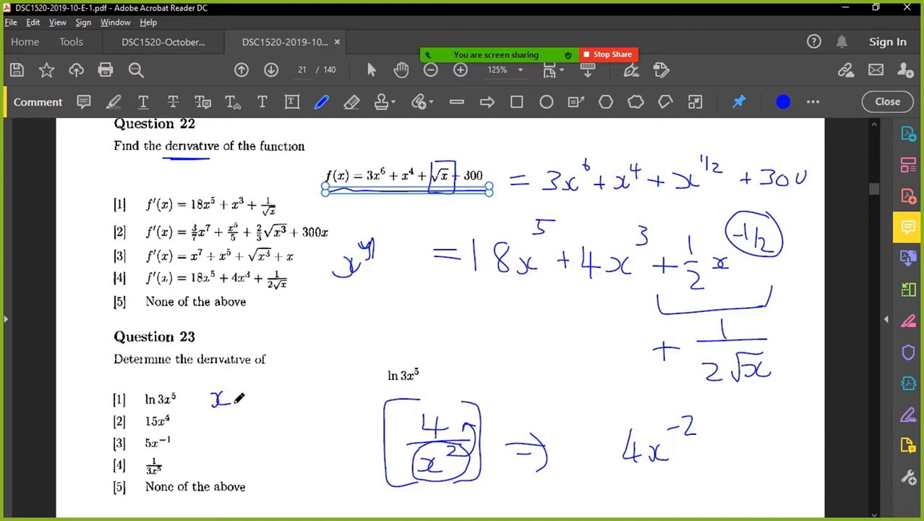
click(232, 374)
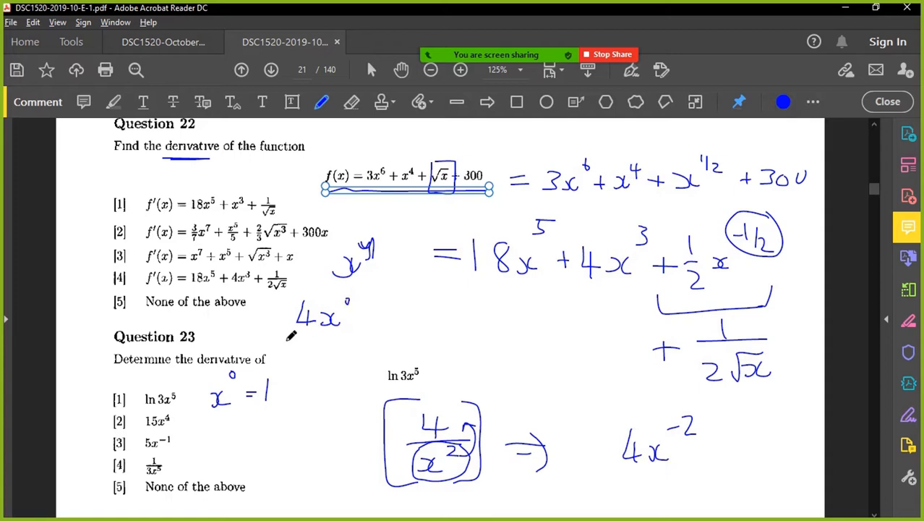
drag(290, 336, 344, 355)
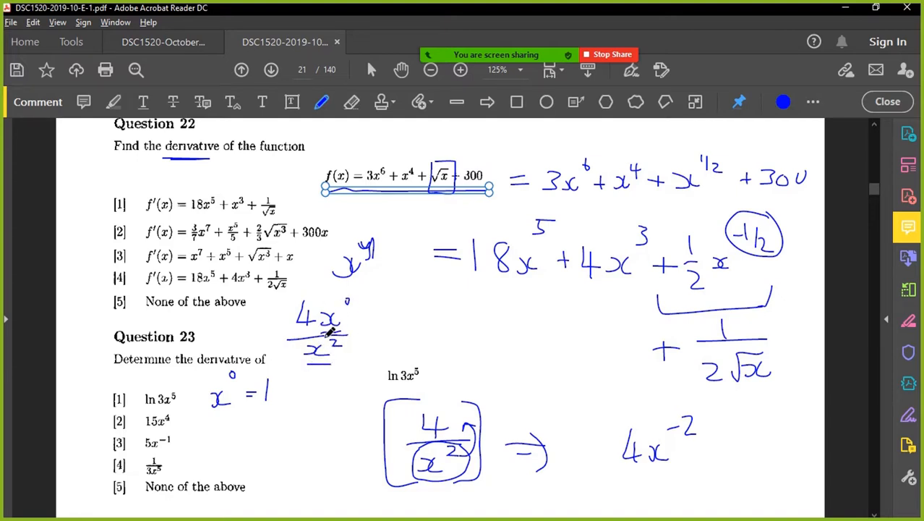
drag(408, 311, 416, 332)
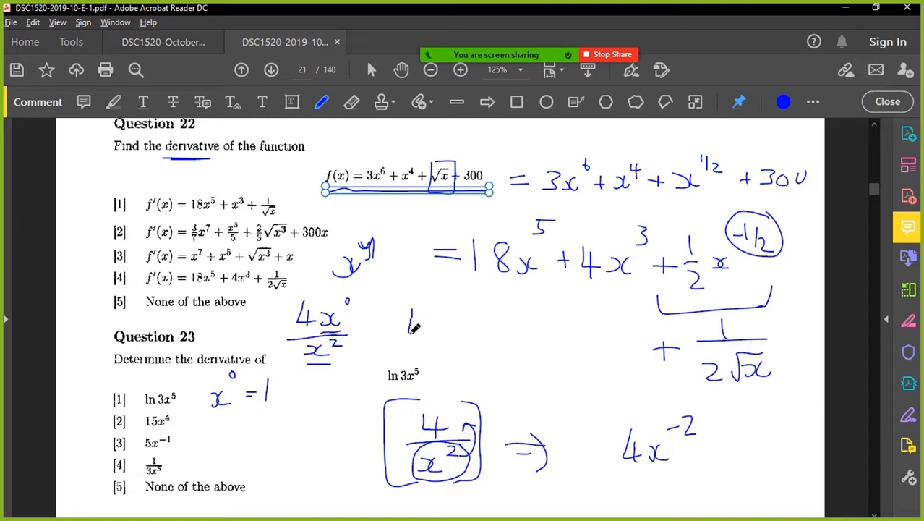
drag(408, 326, 449, 325)
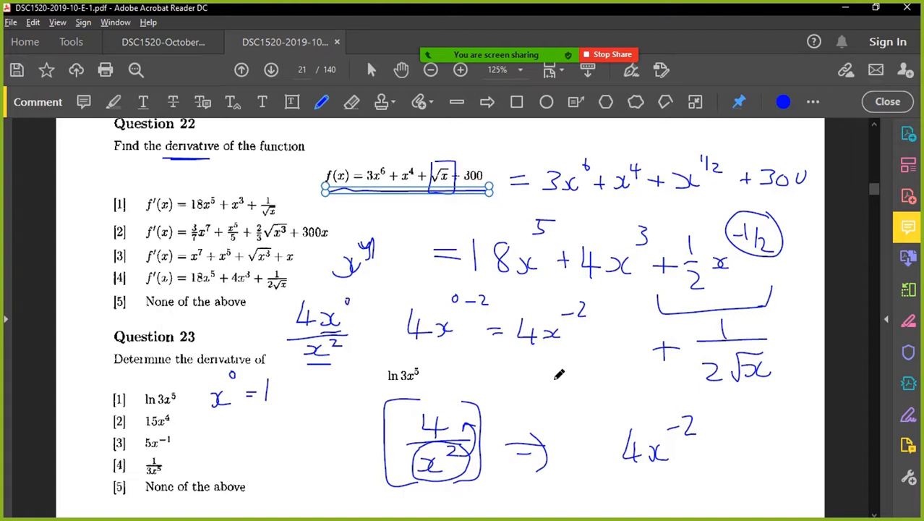
mouse_move(402, 357)
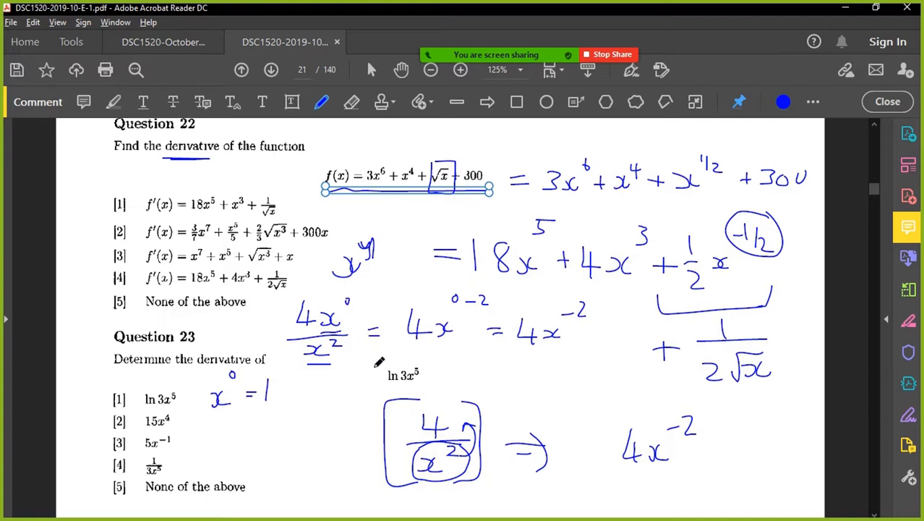
Step: Write 1/x³ and 1/x⁻¹ = x¹ below Question 23, circling the −1 exponent
scroll(down, 3)
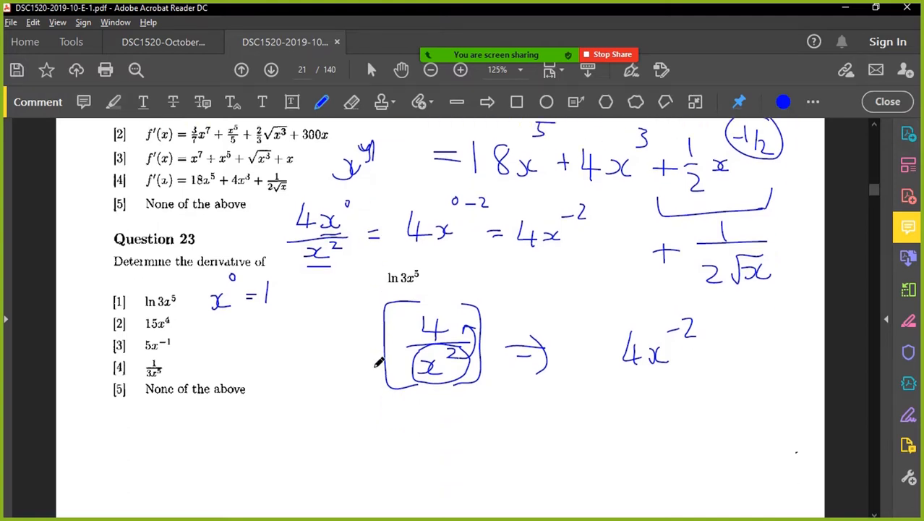
scroll(down, 3)
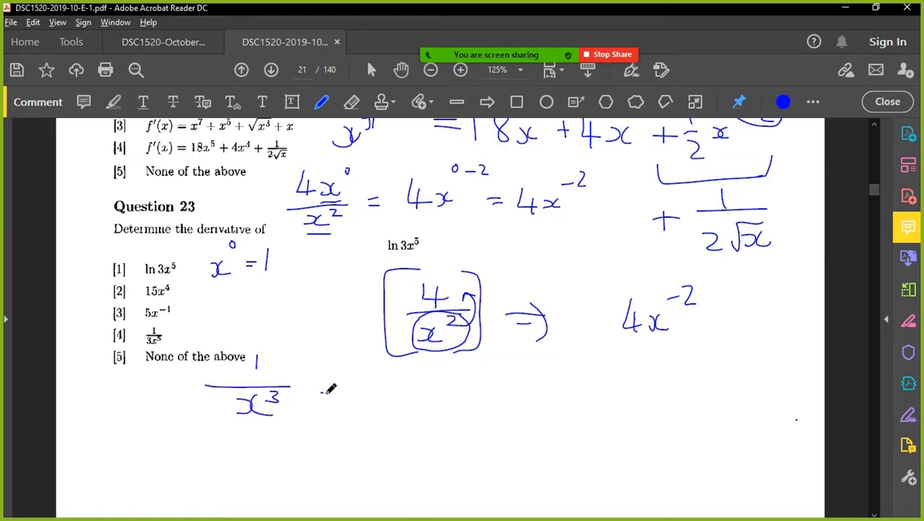
drag(322, 397, 345, 398)
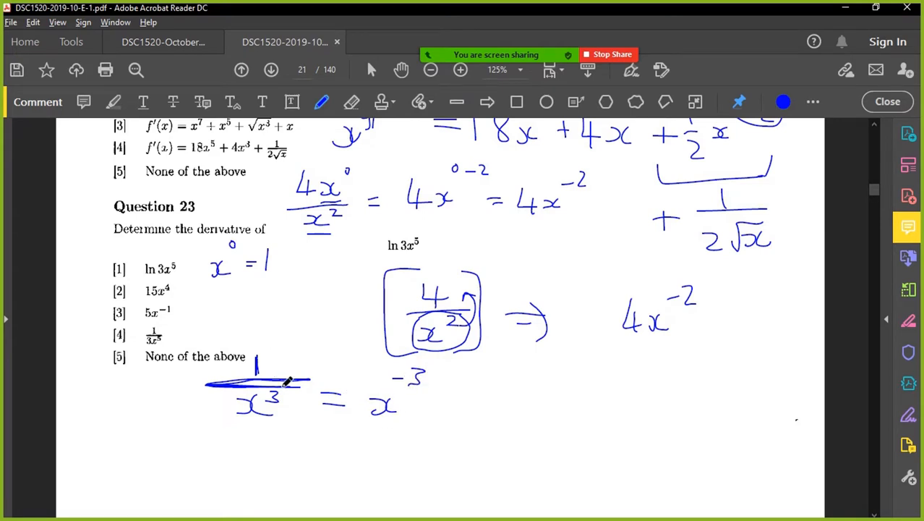
mouse_move(572, 372)
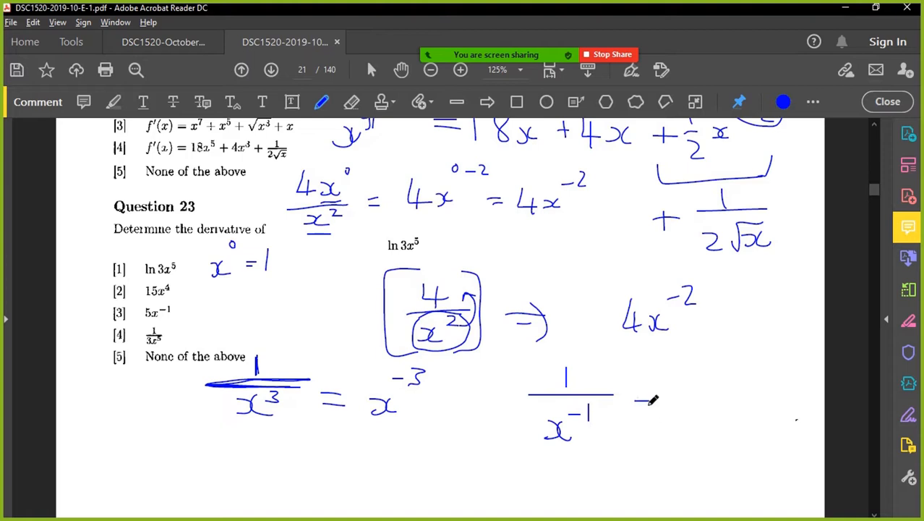
drag(637, 405, 737, 405)
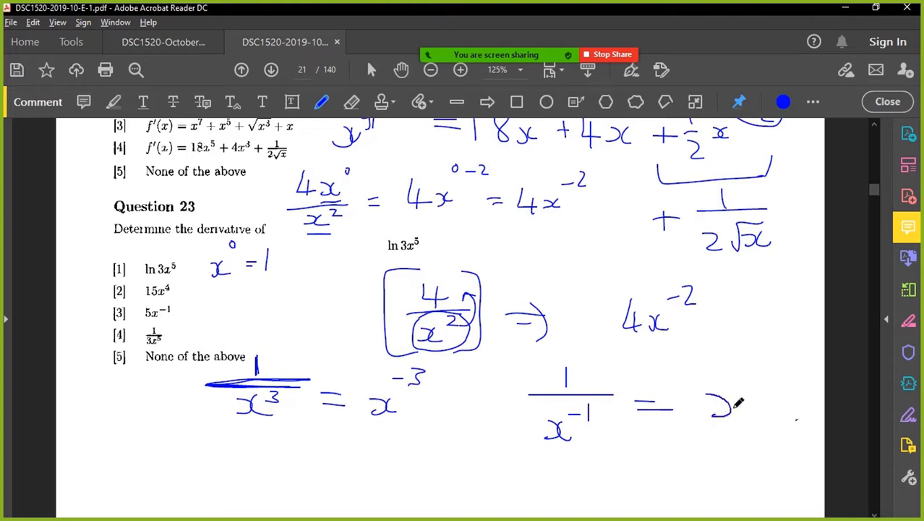
drag(716, 412, 752, 398)
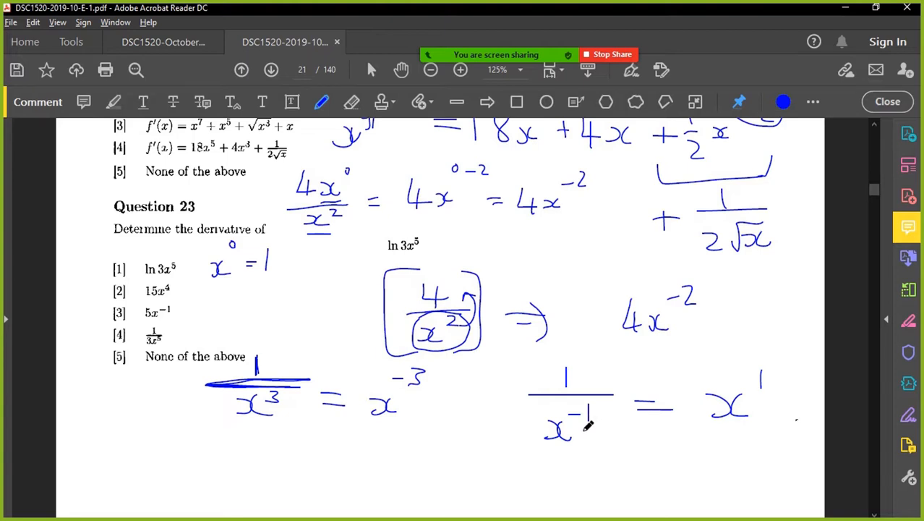
drag(582, 405, 560, 431)
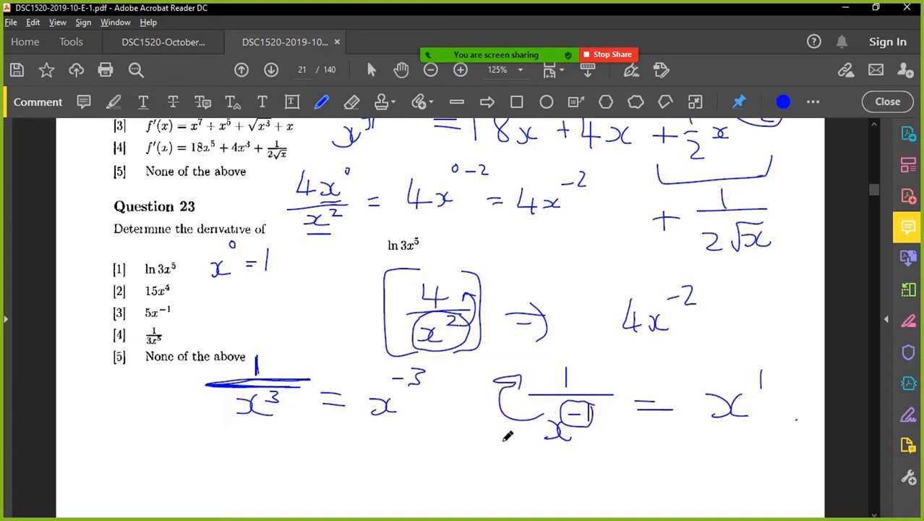
mouse_move(597, 400)
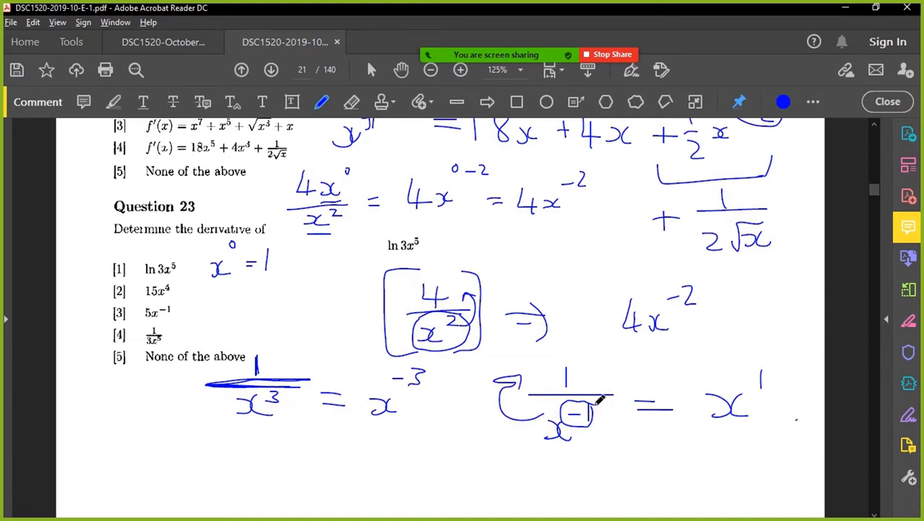
Step: Under the previous example, handwrite 1/(1/x) = 1 ÷ 1/x = 1x
scroll(down, 3)
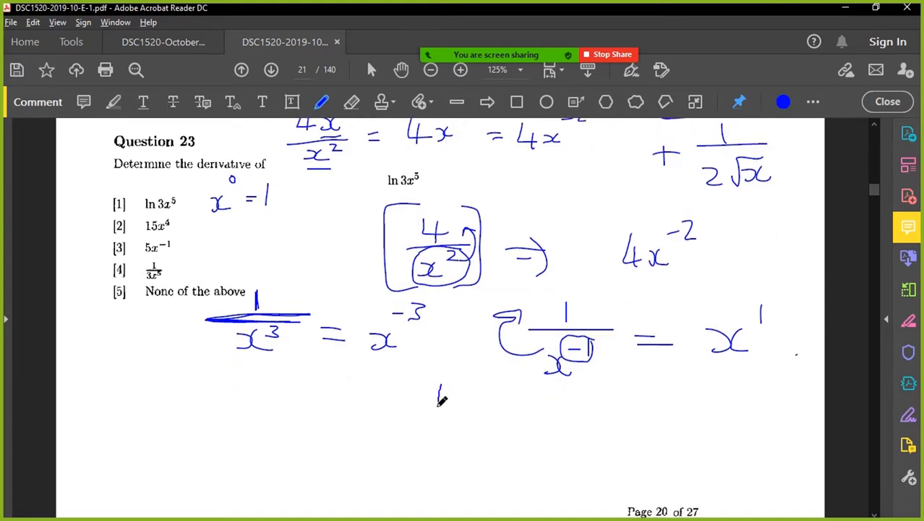
drag(434, 398, 448, 430)
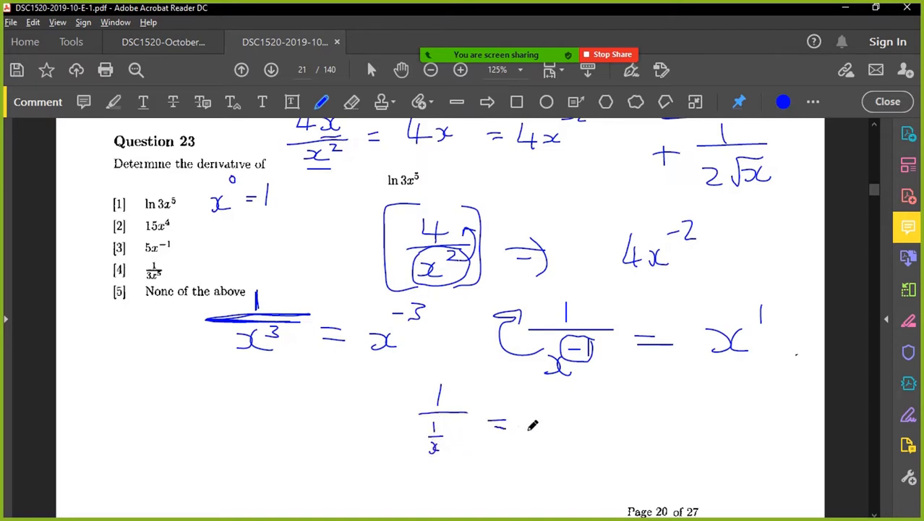
drag(550, 405, 586, 423)
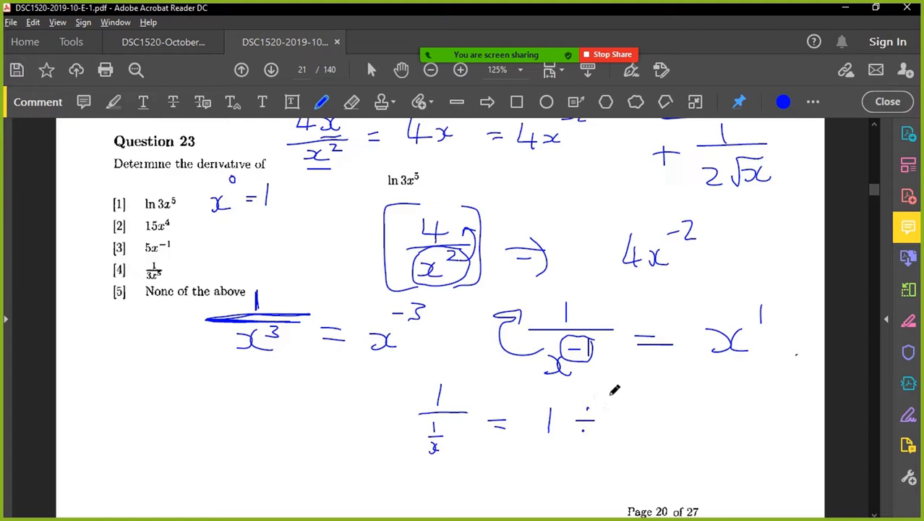
drag(612, 394, 615, 434)
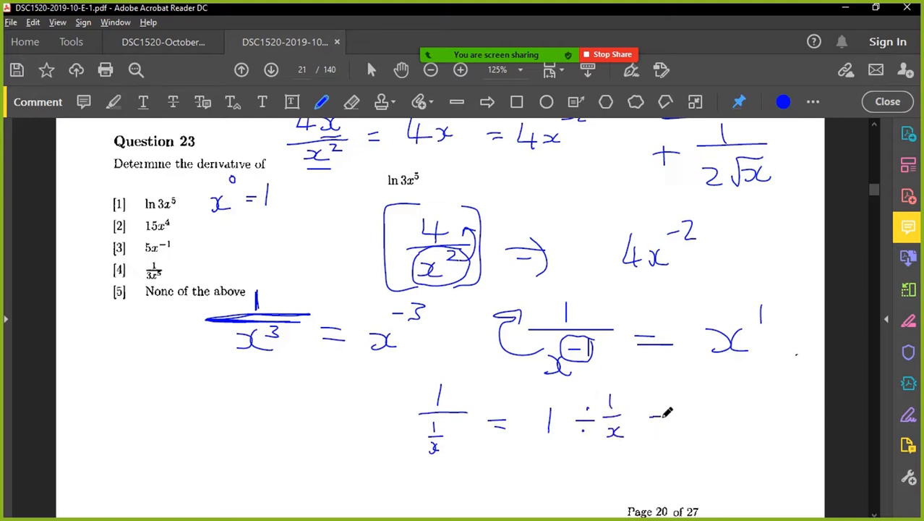
drag(647, 416, 712, 416)
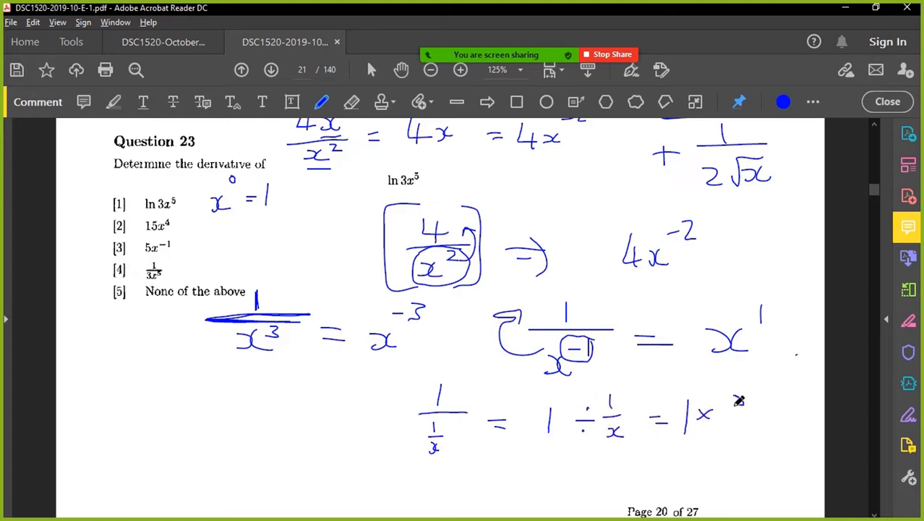
drag(724, 401, 813, 427)
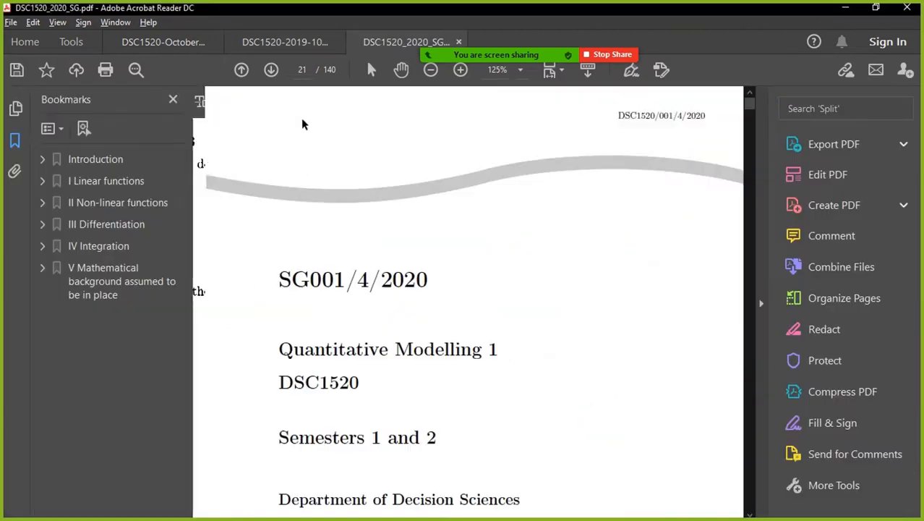
Step: Switch to the DSC1520_2020_SG tab and scroll its contents to Non-linear functions
click(159, 41)
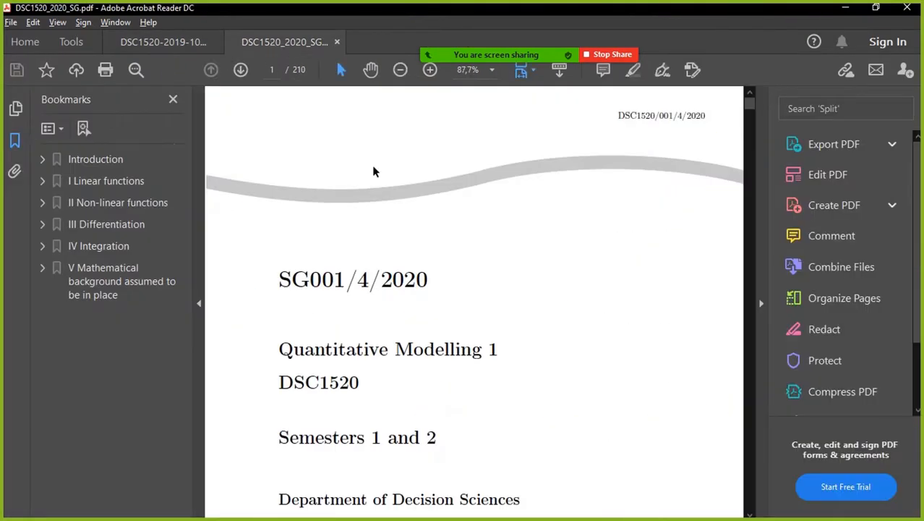
scroll(down, 3)
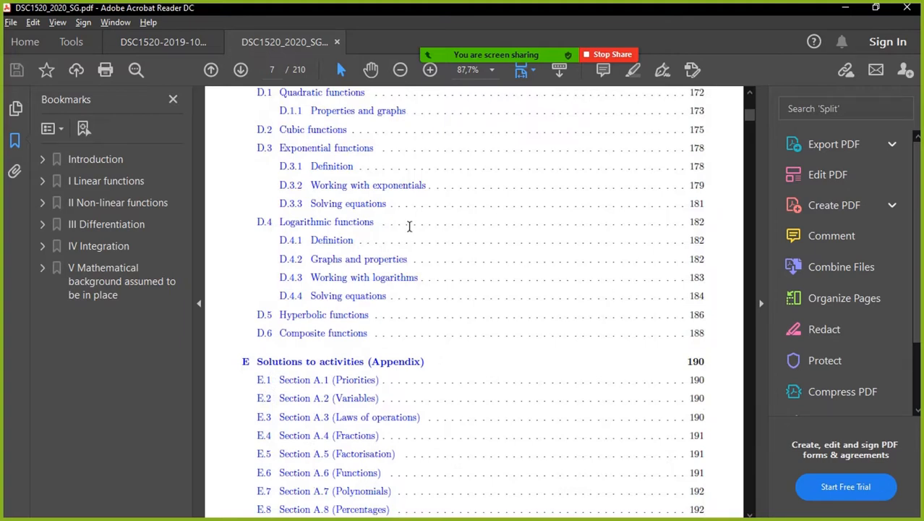
mouse_move(358, 208)
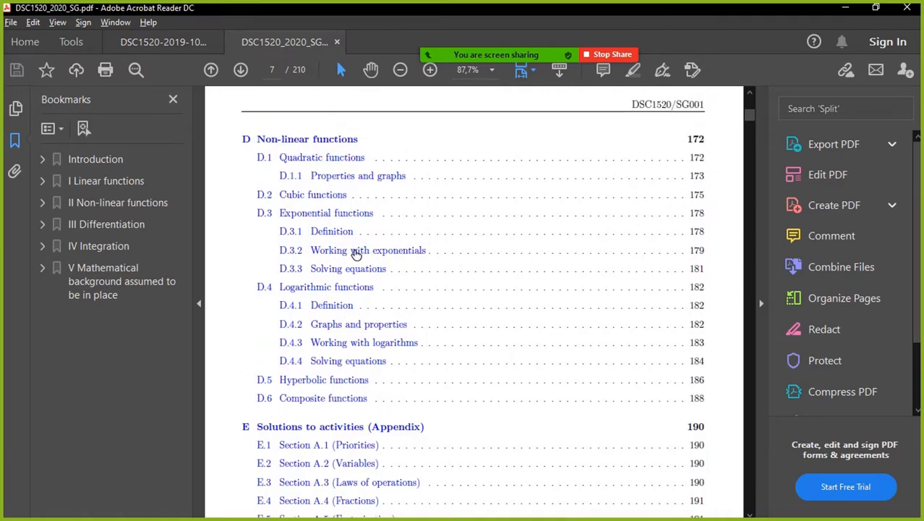
mouse_move(711, 259)
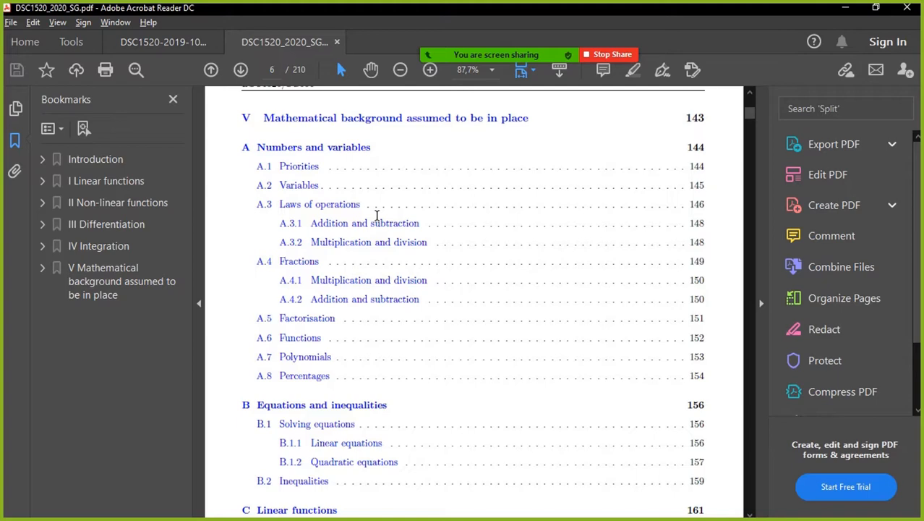
mouse_move(368, 302)
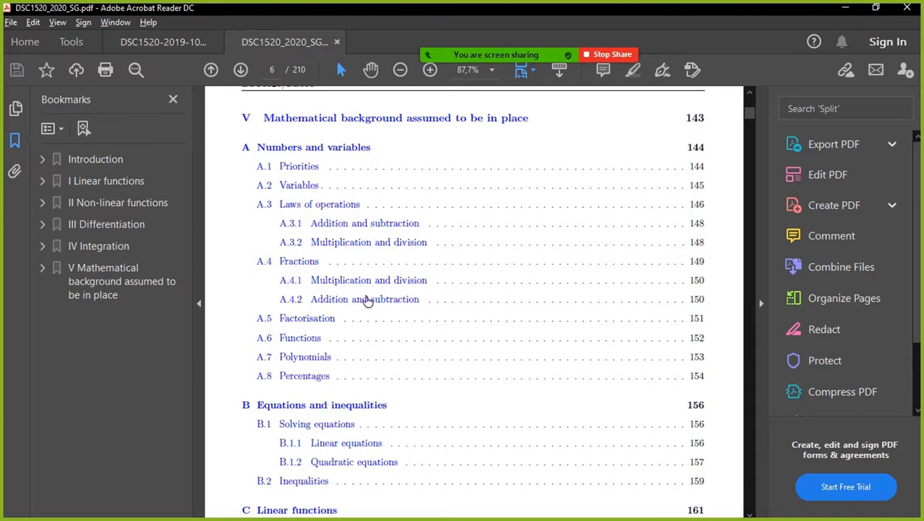
mouse_move(344, 283)
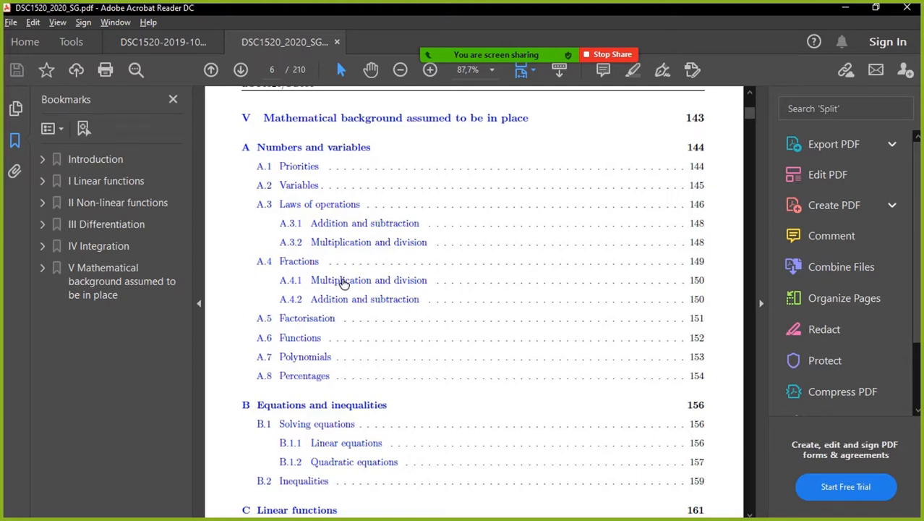
mouse_move(327, 300)
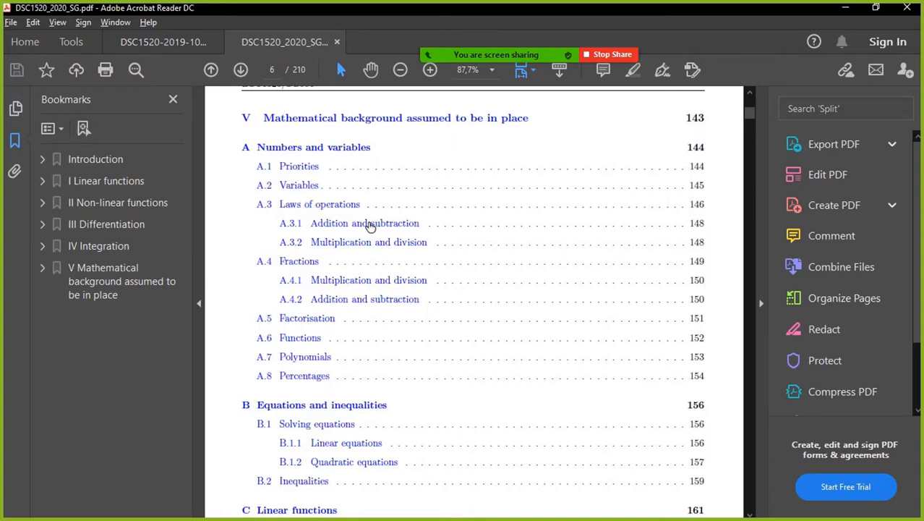
mouse_move(324, 269)
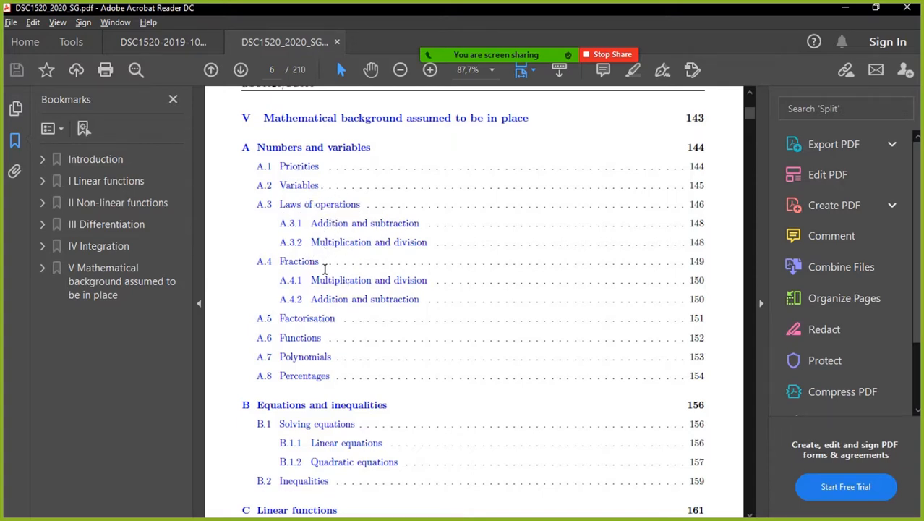
mouse_move(311, 341)
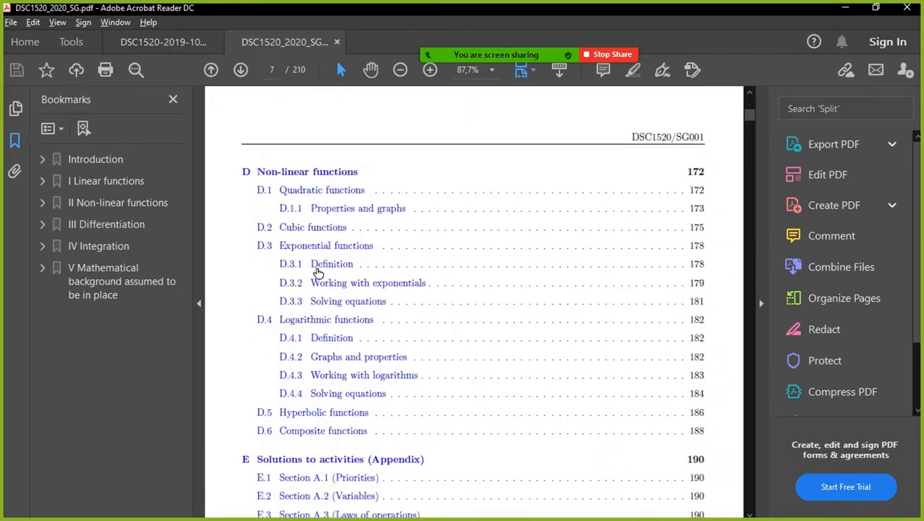
mouse_move(326, 377)
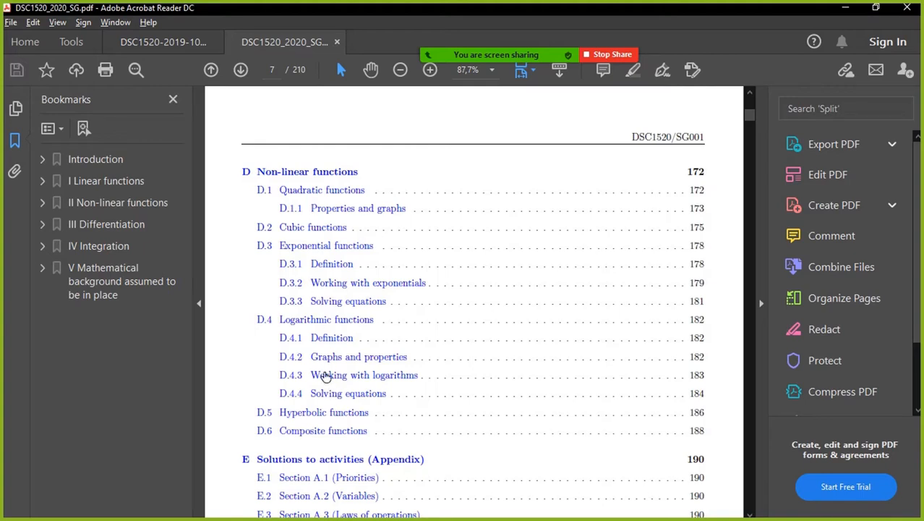
mouse_move(395, 290)
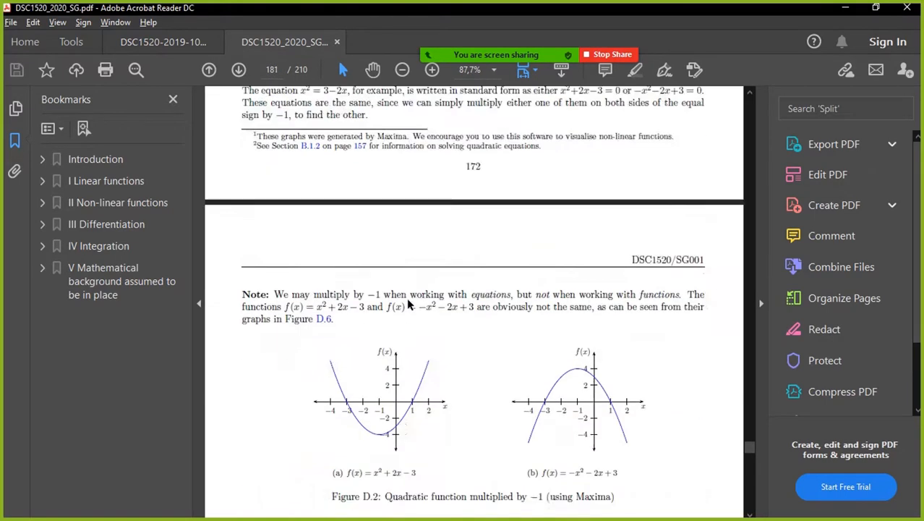
Step: Scroll down to section D.3.2 Working with exponentials
scroll(down, 3)
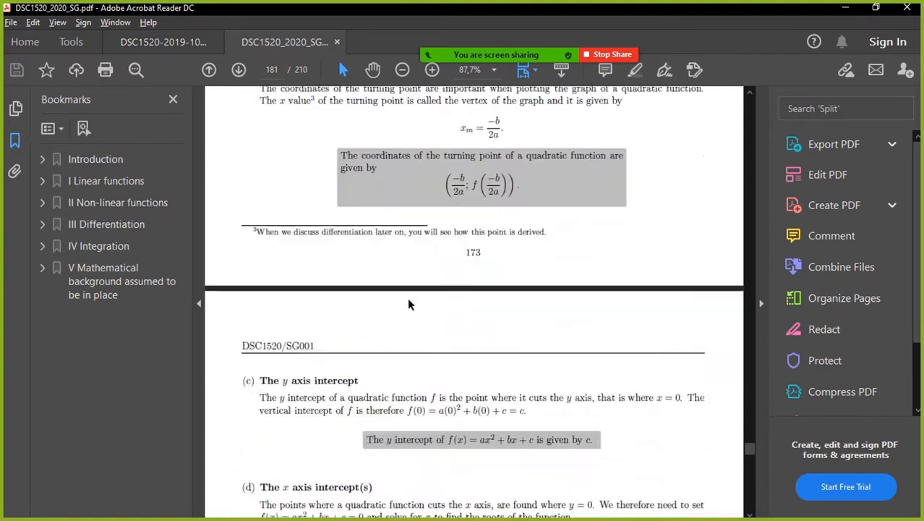
scroll(down, 3)
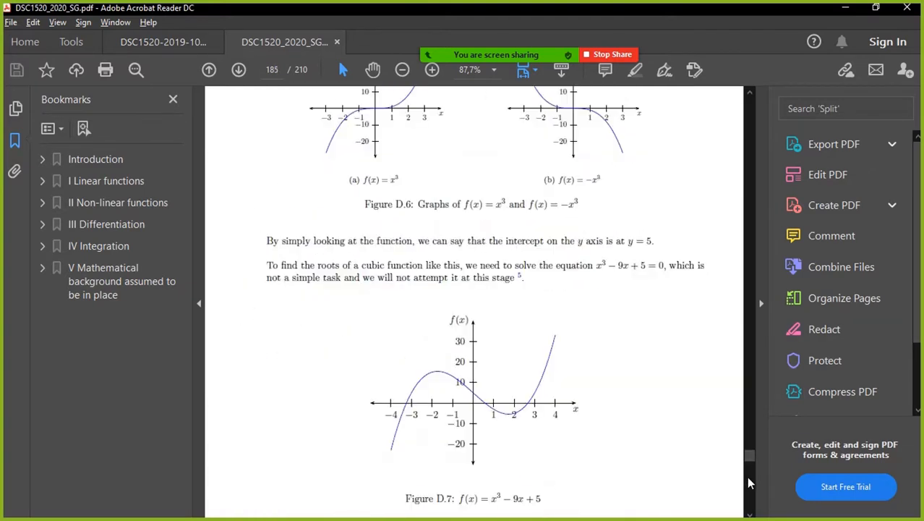
scroll(down, 3)
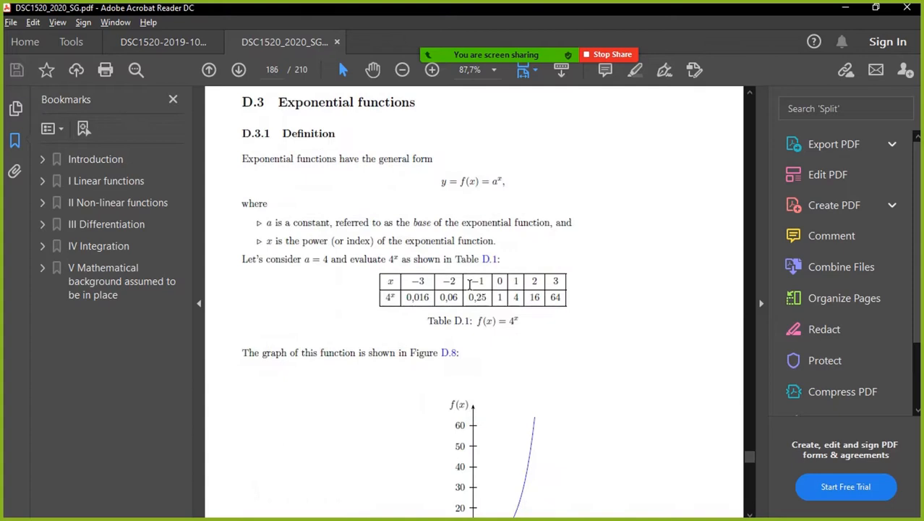
scroll(down, 3)
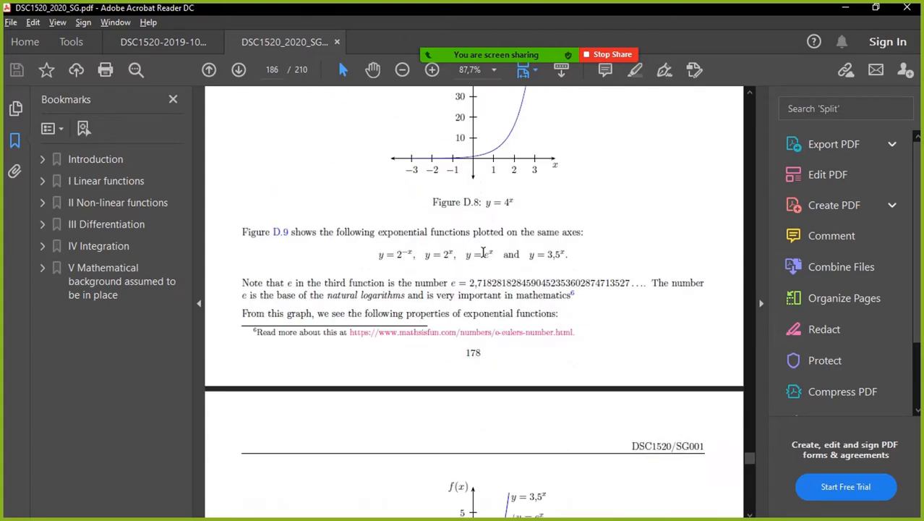
scroll(down, 3)
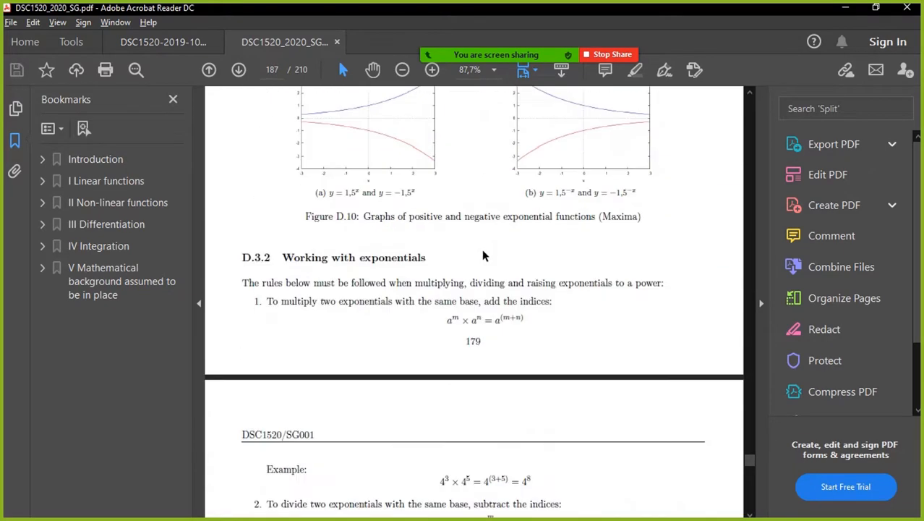
scroll(down, 3)
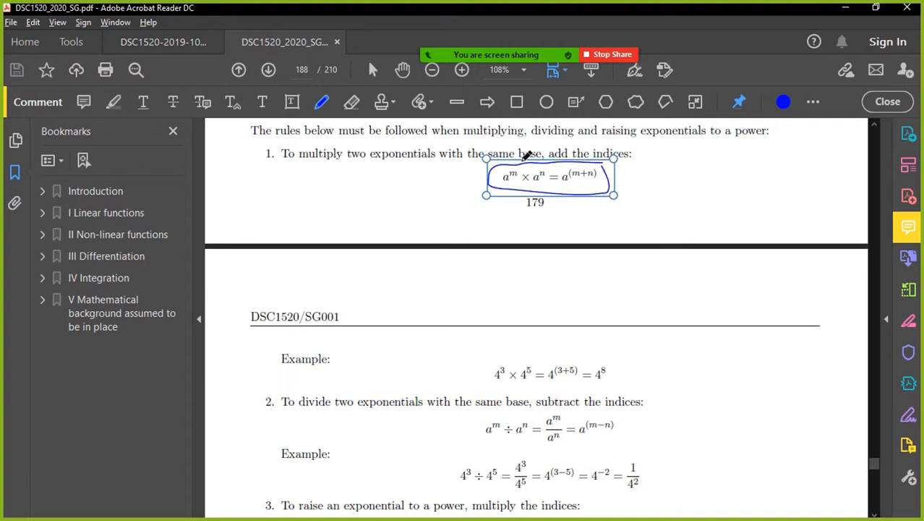
Step: Underline 'multiply two exponentials' and draw arrows under the multiplication example and division formula
drag(299, 165, 436, 167)
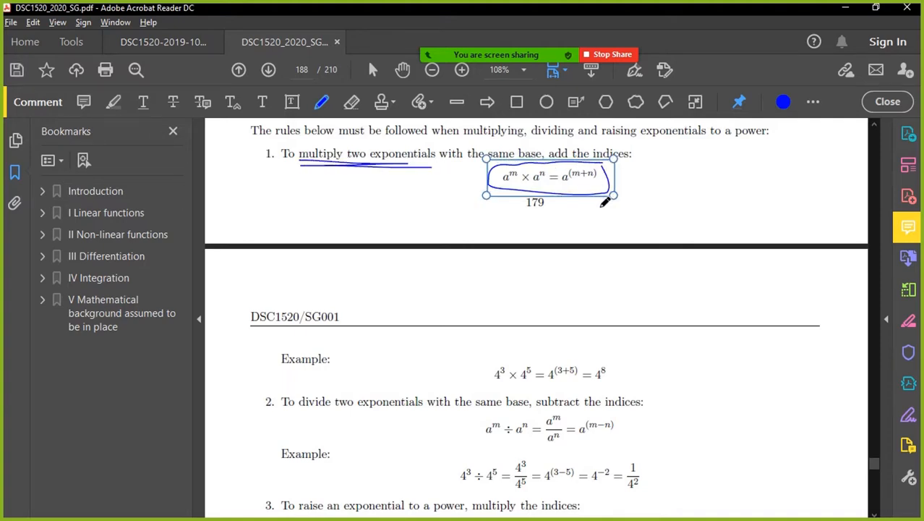
mouse_move(512, 361)
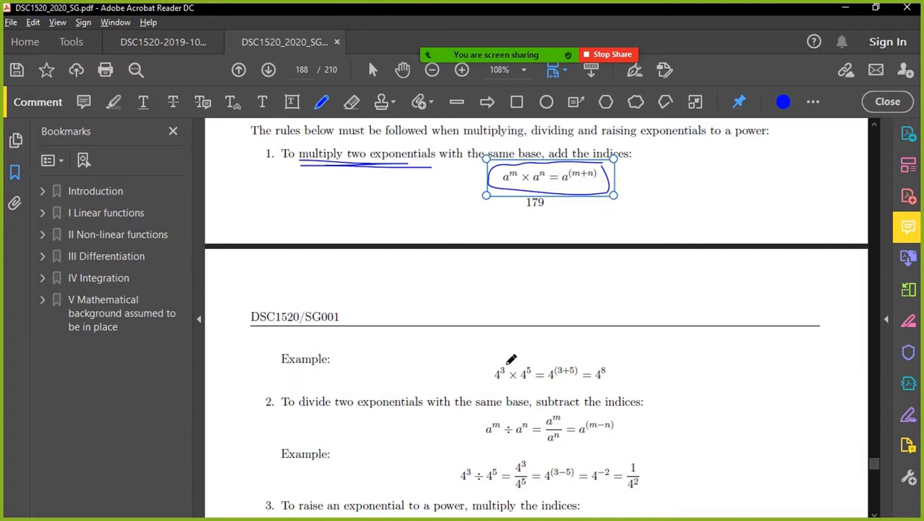
drag(487, 389, 631, 388)
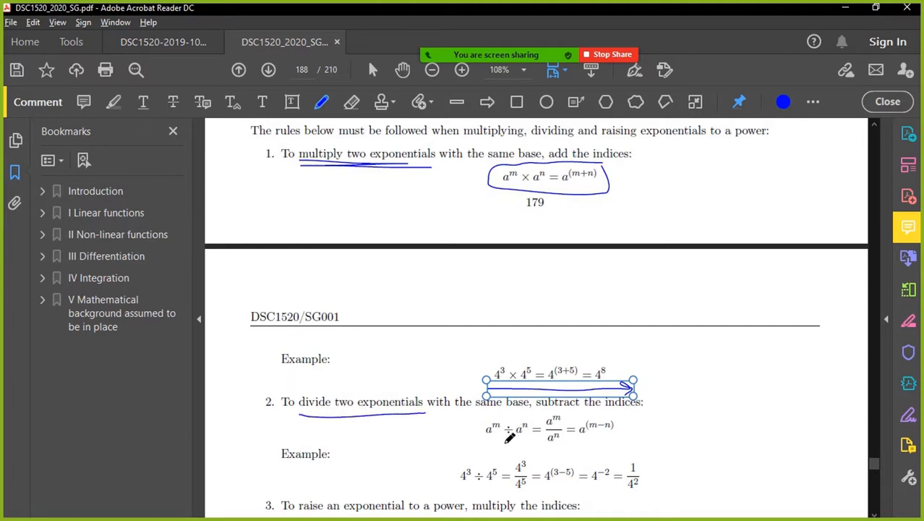
drag(492, 447, 640, 447)
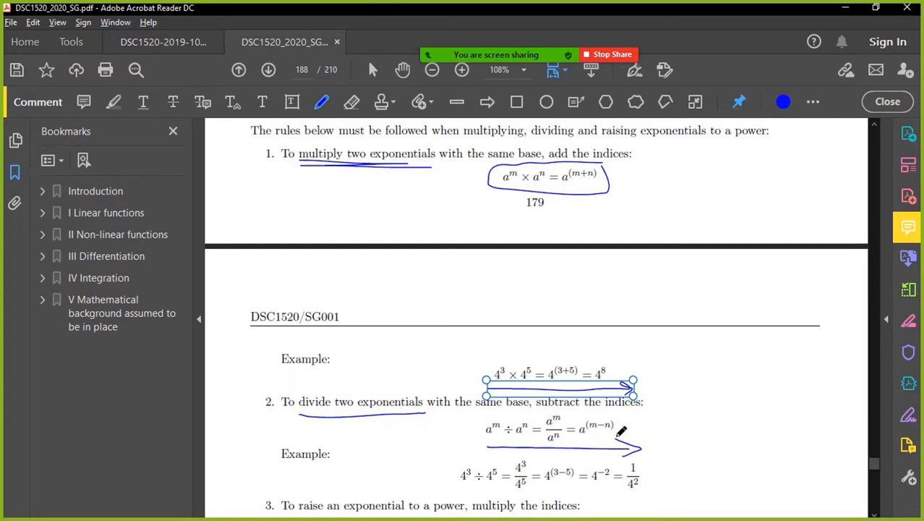
Step: Box 'raise an exponential to a power' and underline the power rule formula
scroll(down, 3)
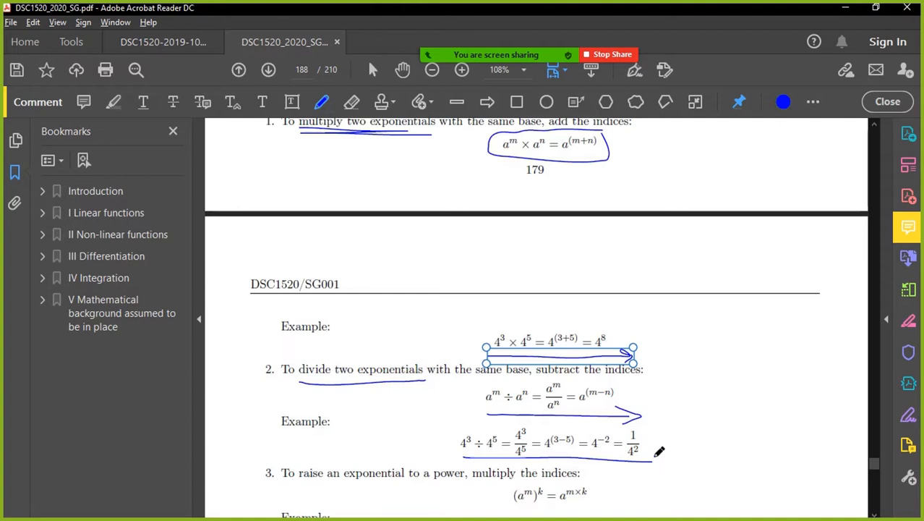
scroll(down, 3)
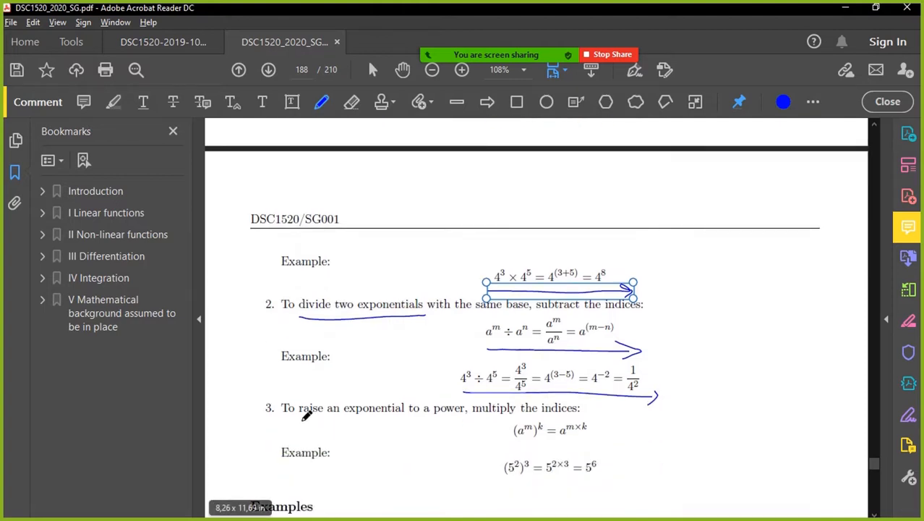
drag(293, 407, 470, 416)
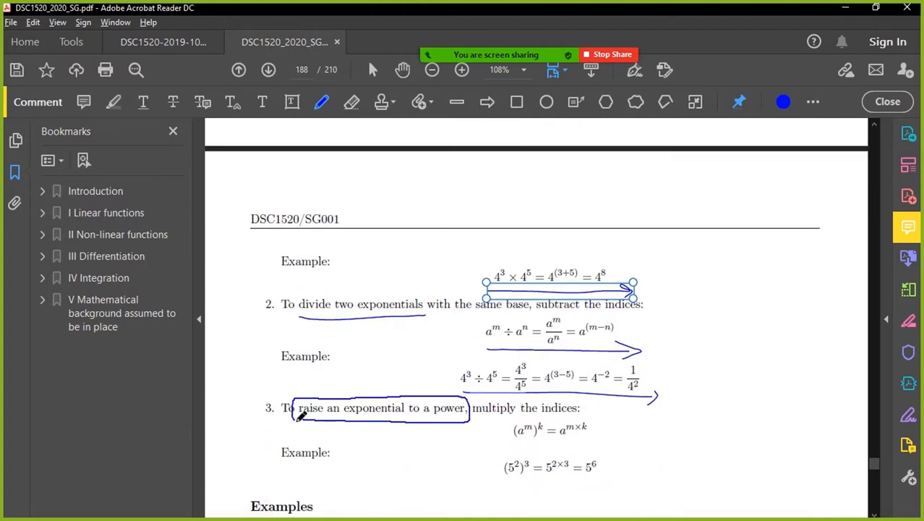
drag(521, 439, 600, 431)
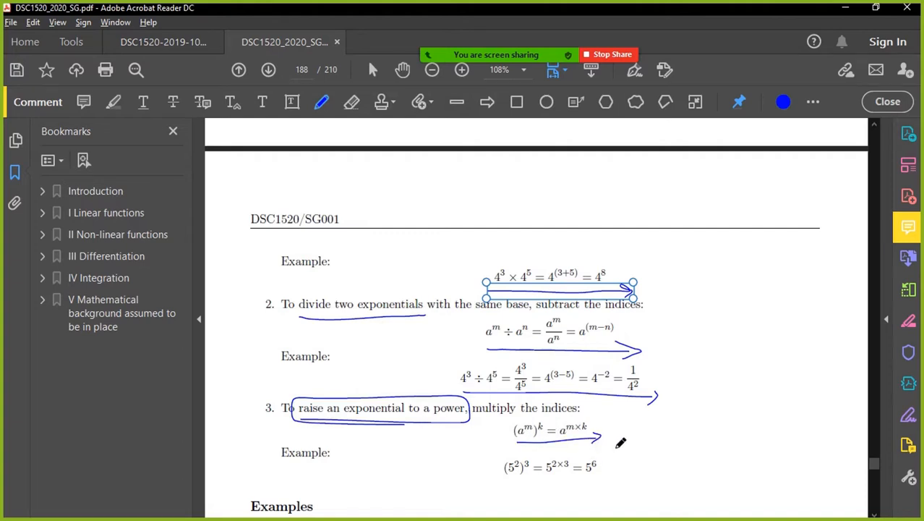
scroll(down, 3)
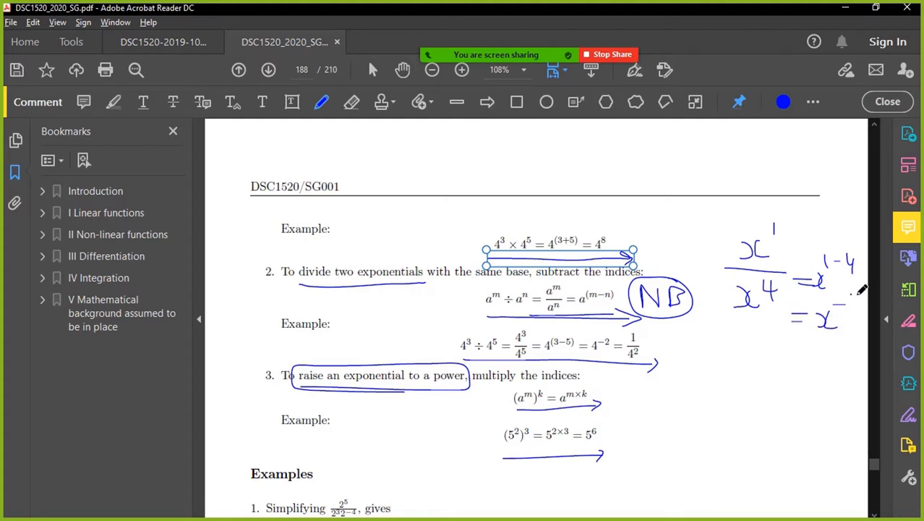
Step: Finish x/x⁴ = x⁻³ in the right margin and box 1/x³ with an arrow
drag(839, 297, 860, 319)
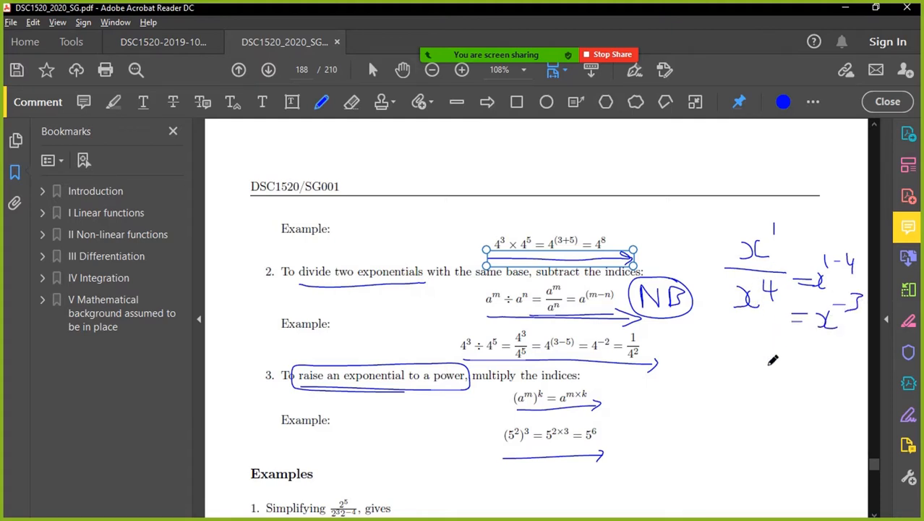
drag(767, 246, 781, 217)
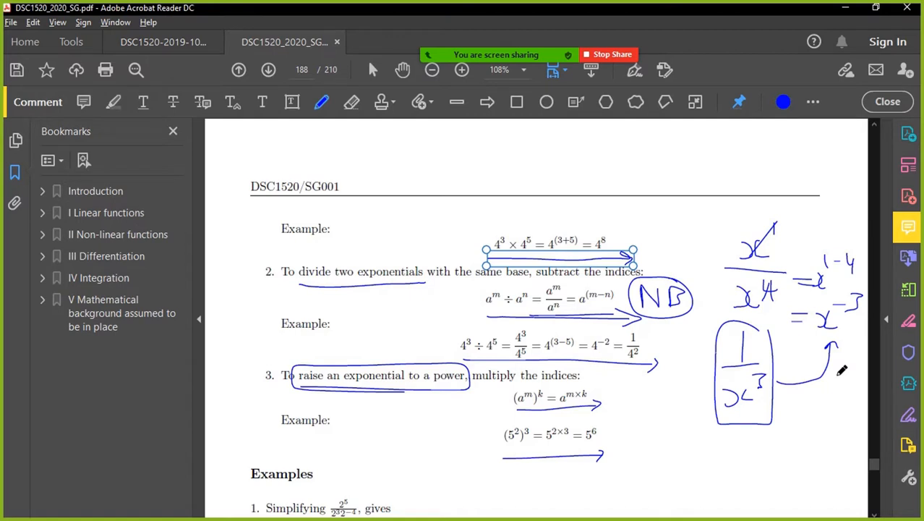
mouse_move(442, 307)
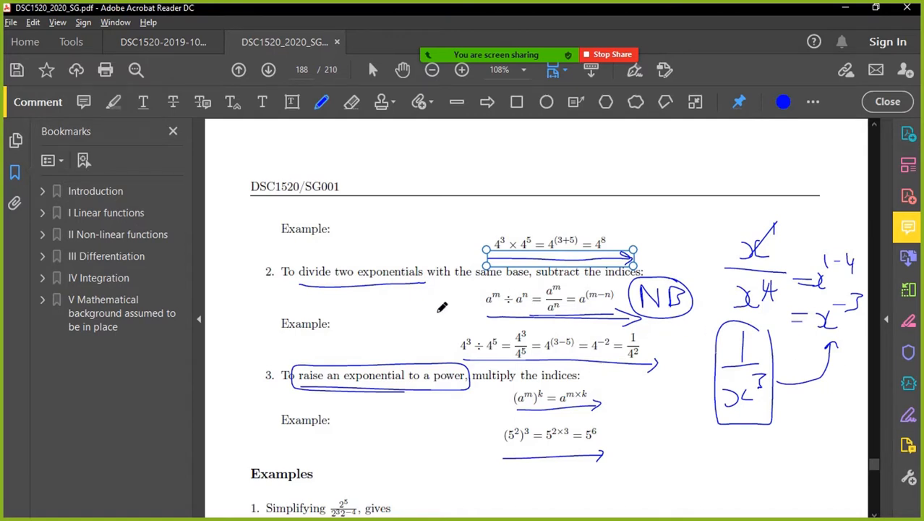
mouse_move(516, 322)
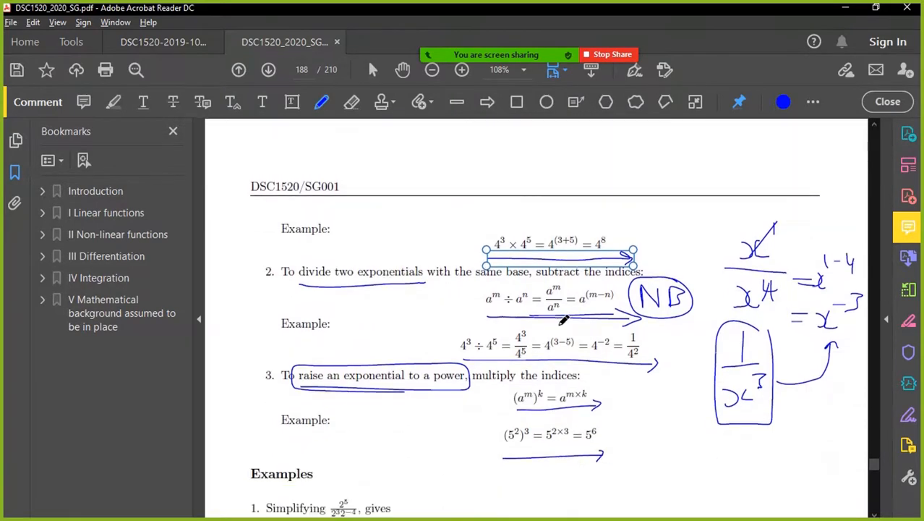
scroll(down, 3)
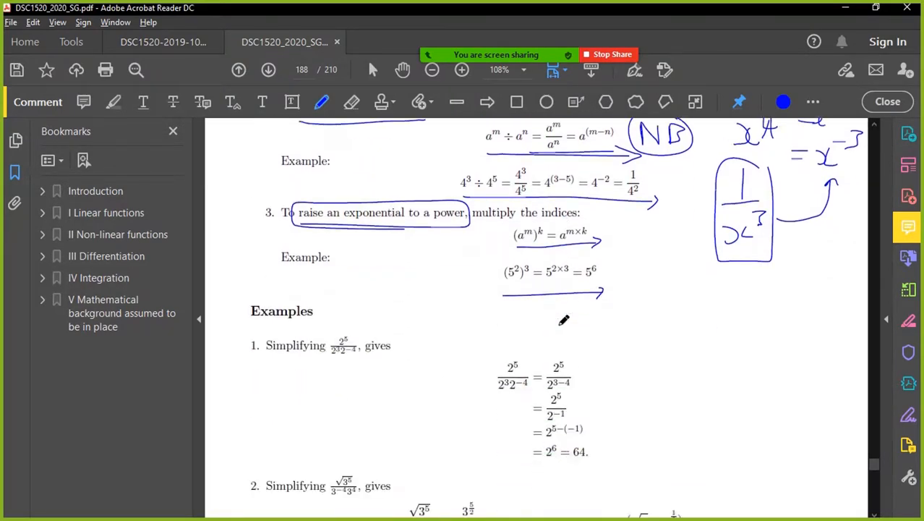
scroll(down, 3)
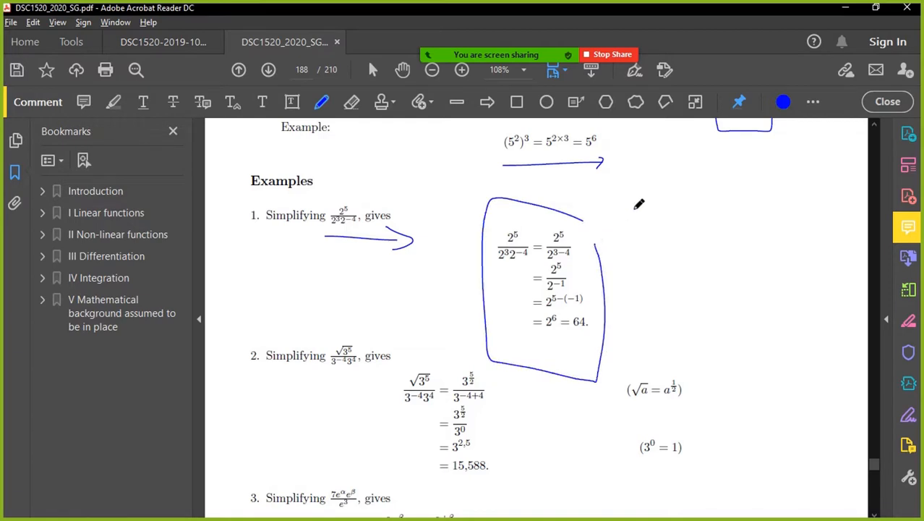
drag(640, 213, 676, 195)
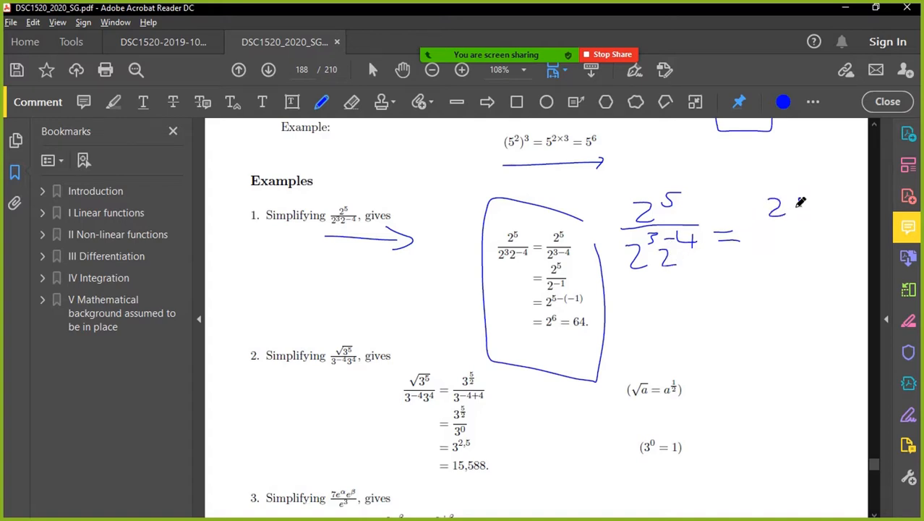
drag(788, 209, 832, 217)
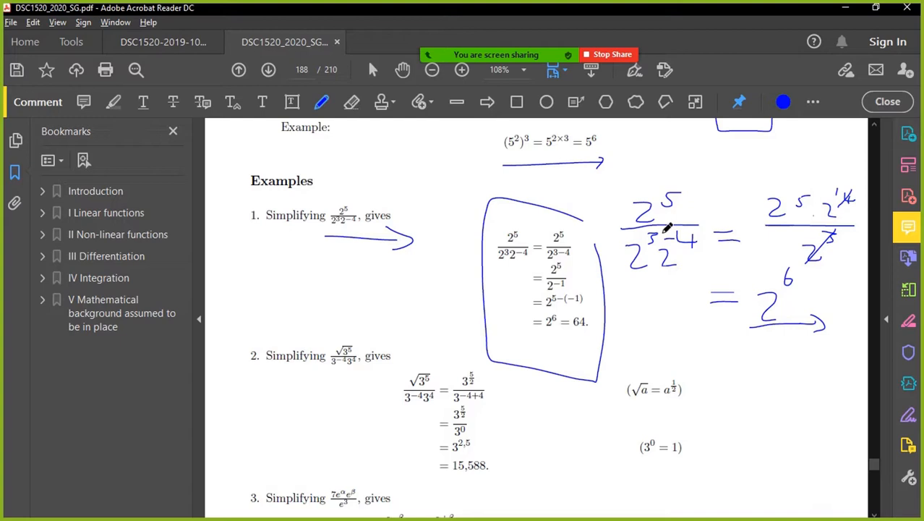
drag(662, 235, 698, 250)
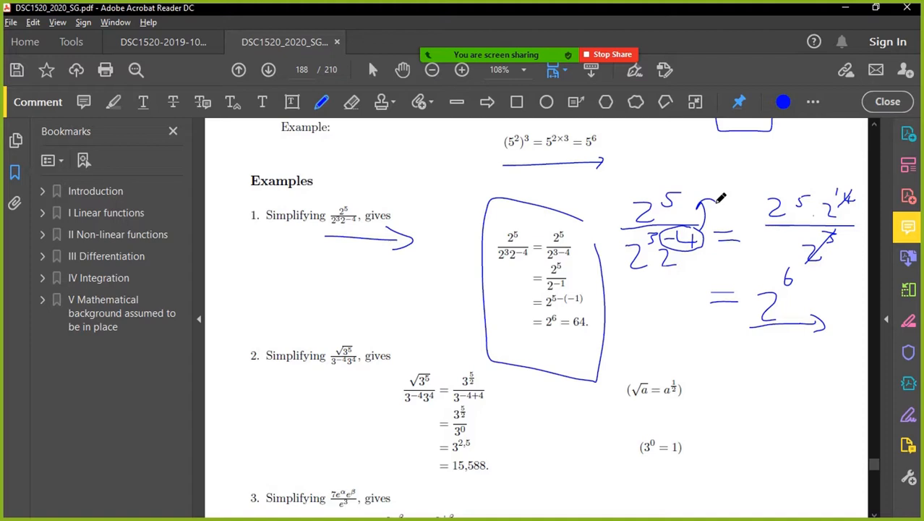
click(162, 41)
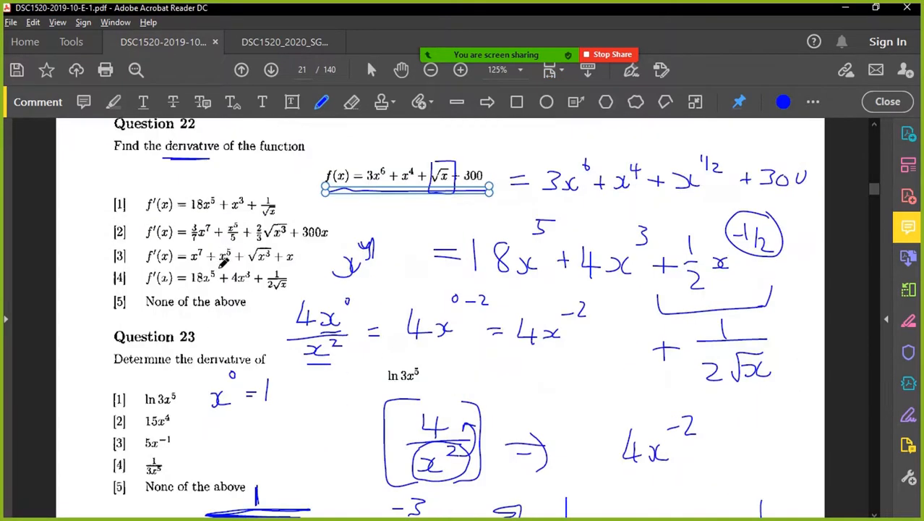
Step: Scroll past the handwritten Question 22 and 23 derivative workings to page 22
scroll(down, 3)
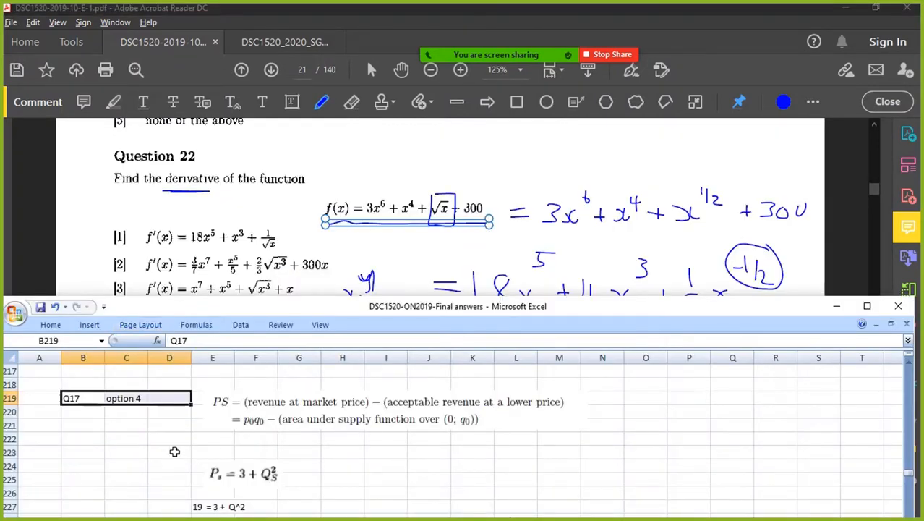
scroll(down, 3)
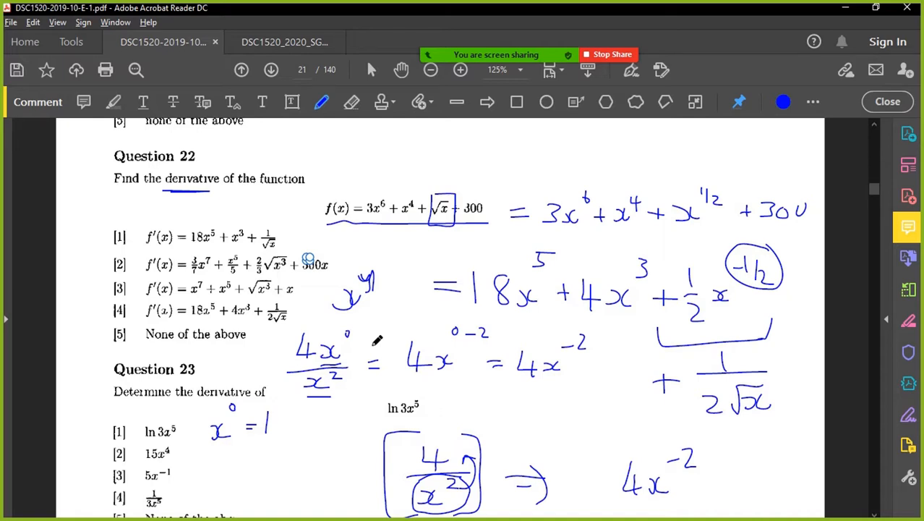
scroll(down, 3)
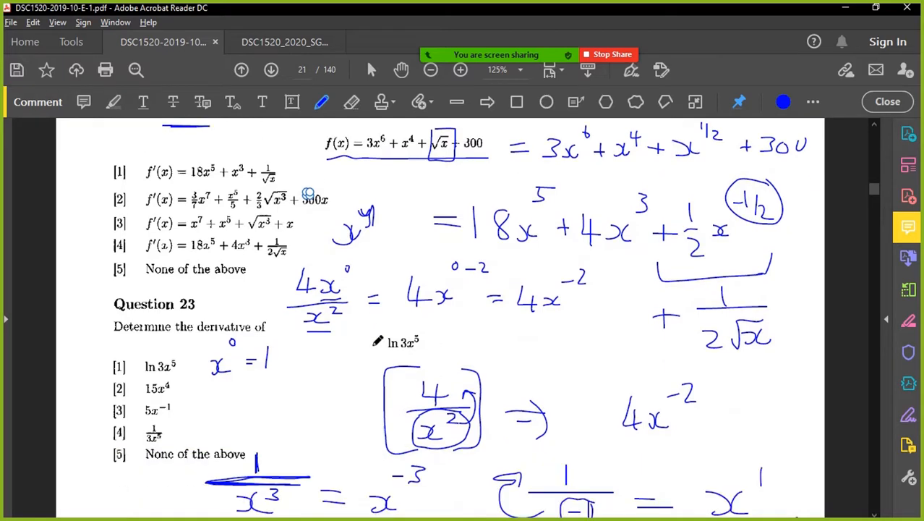
click(270, 69)
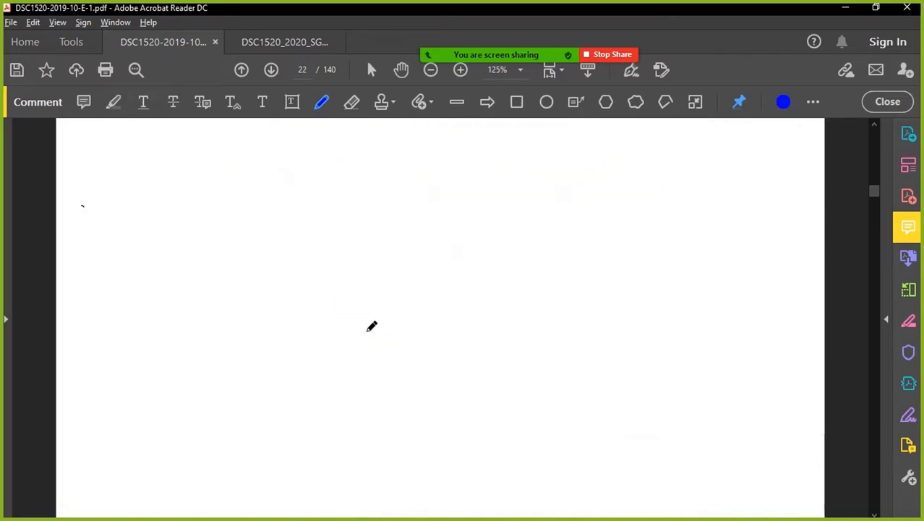